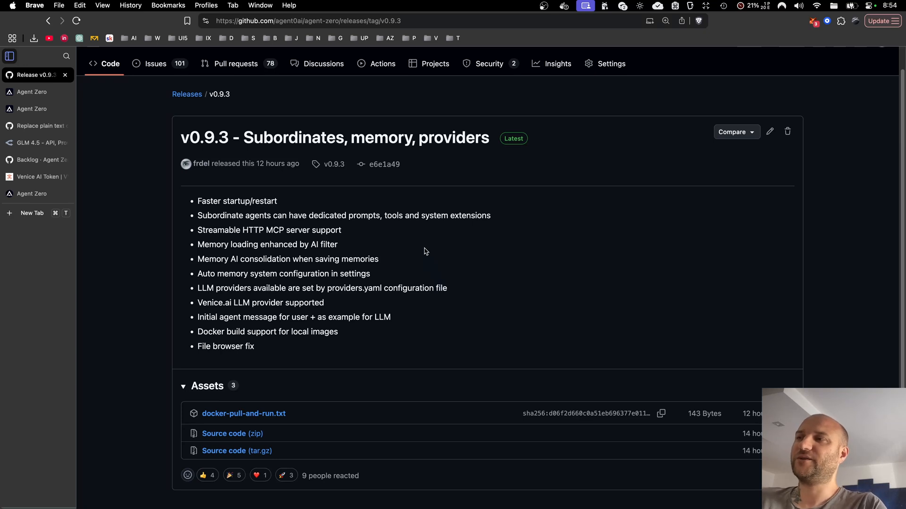
pyautogui.moveTo(181, 137)
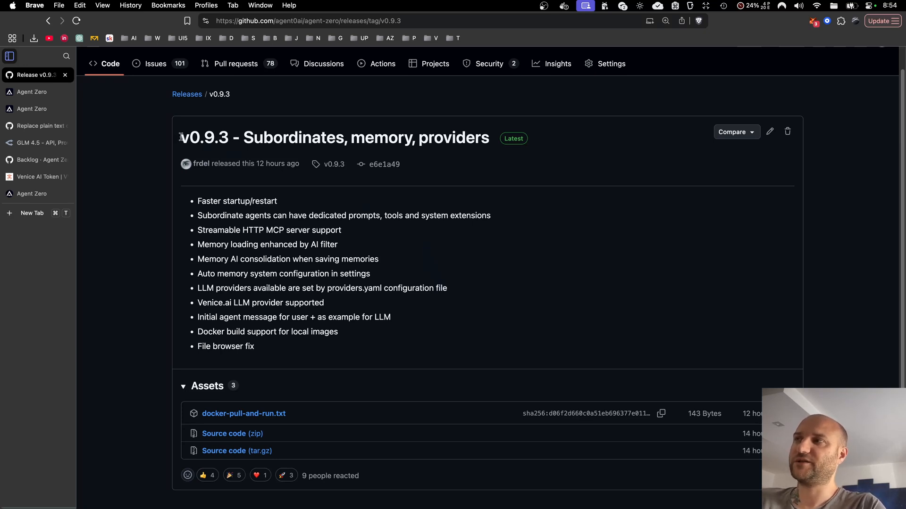
# Leave the v0.9.3 release page for the agent-zero repository's Code view
pyautogui.doubleClick(205, 138)
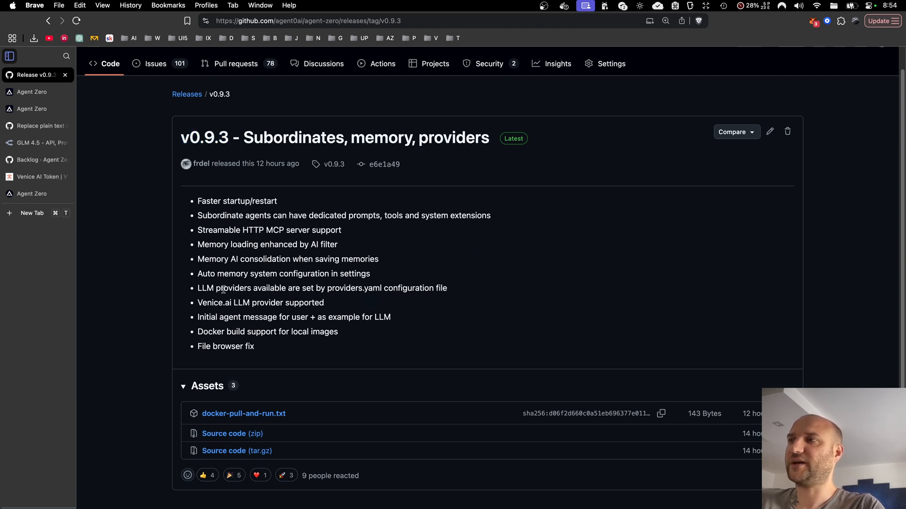
pyautogui.moveTo(291, 196)
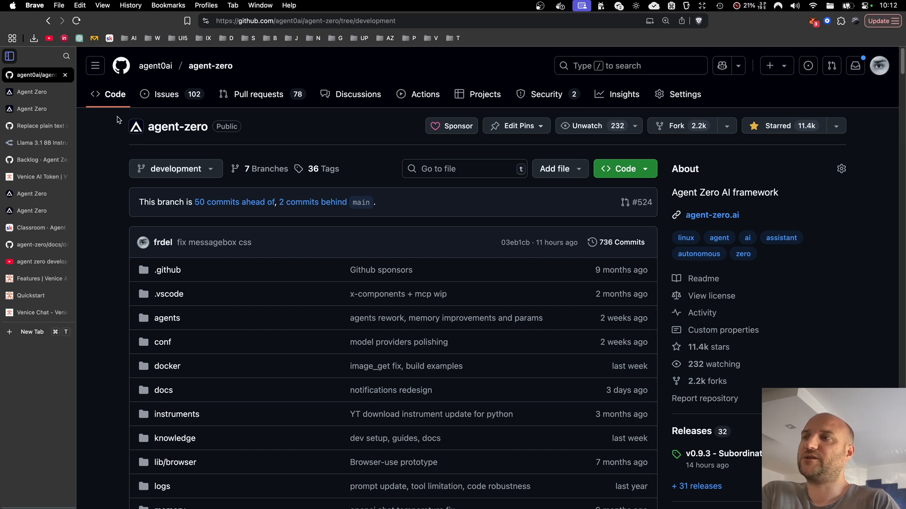
pyautogui.moveTo(223, 217)
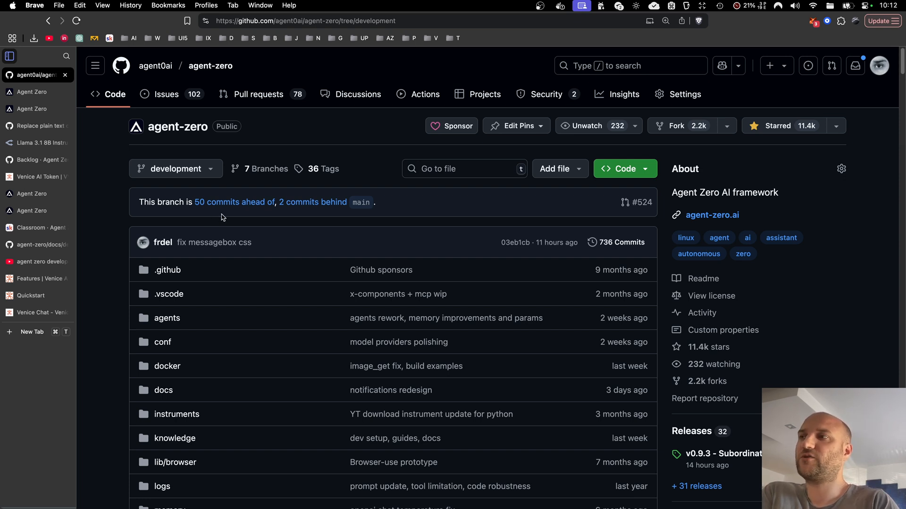
pyautogui.moveTo(118, 151)
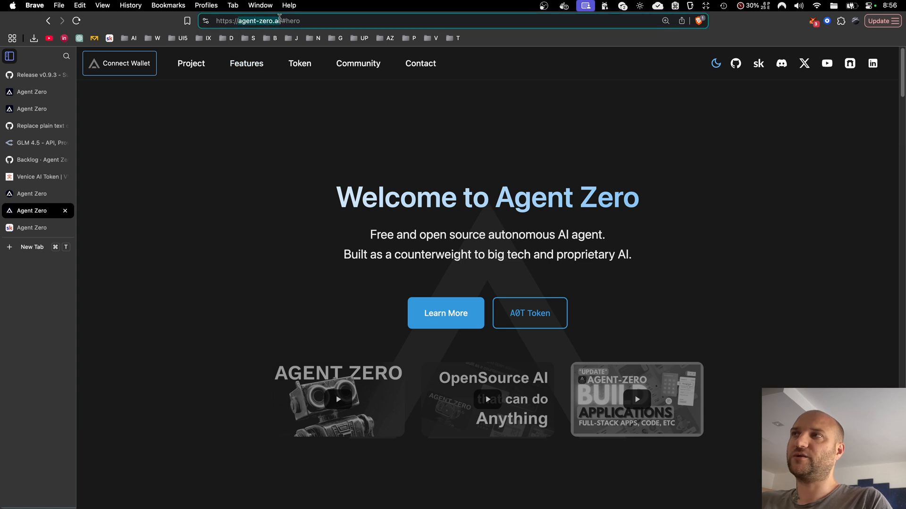
pyautogui.moveTo(788, 66)
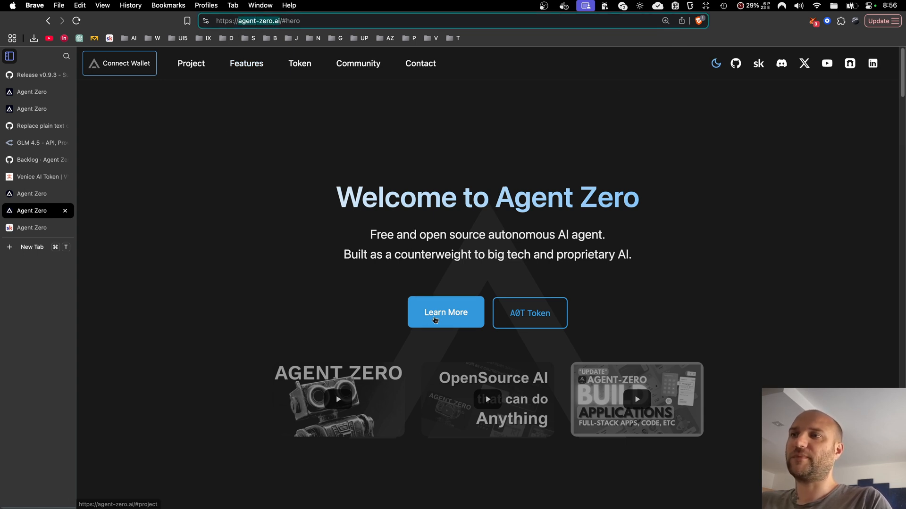
pyautogui.moveTo(385, 91)
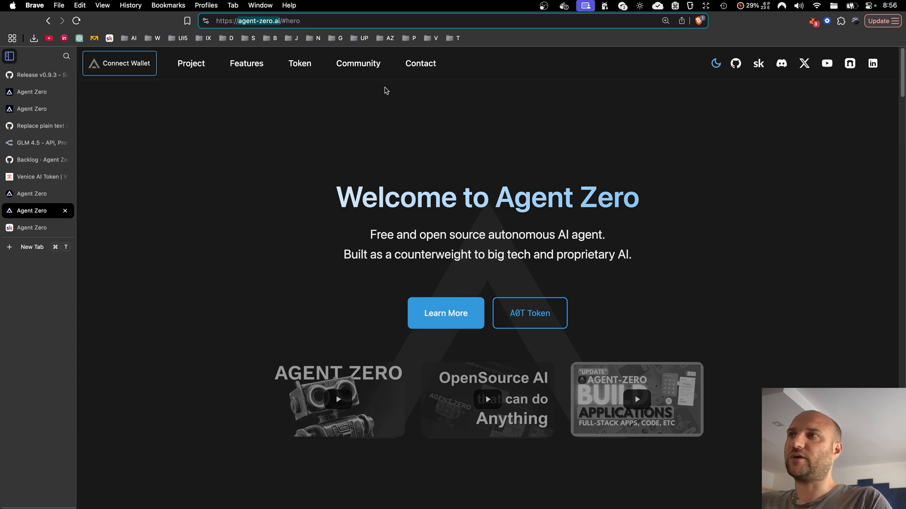
pyautogui.click(357, 63)
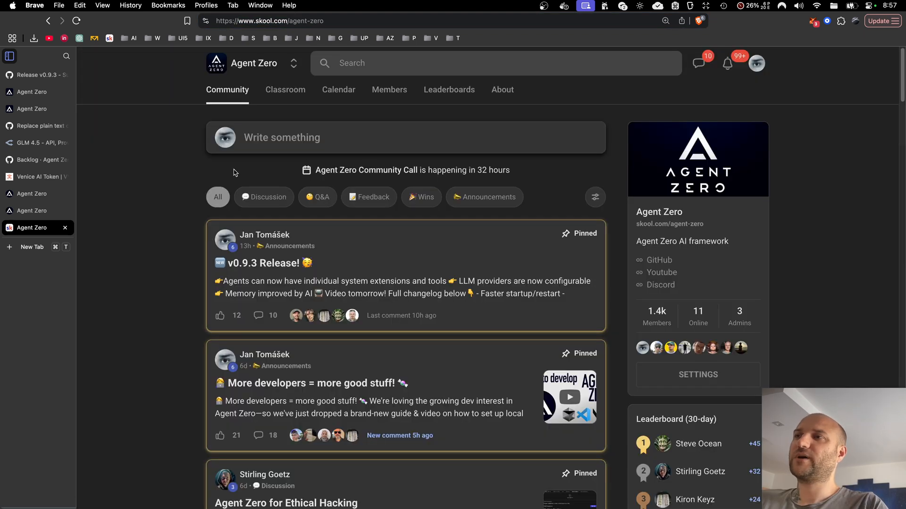
pyautogui.moveTo(366, 170)
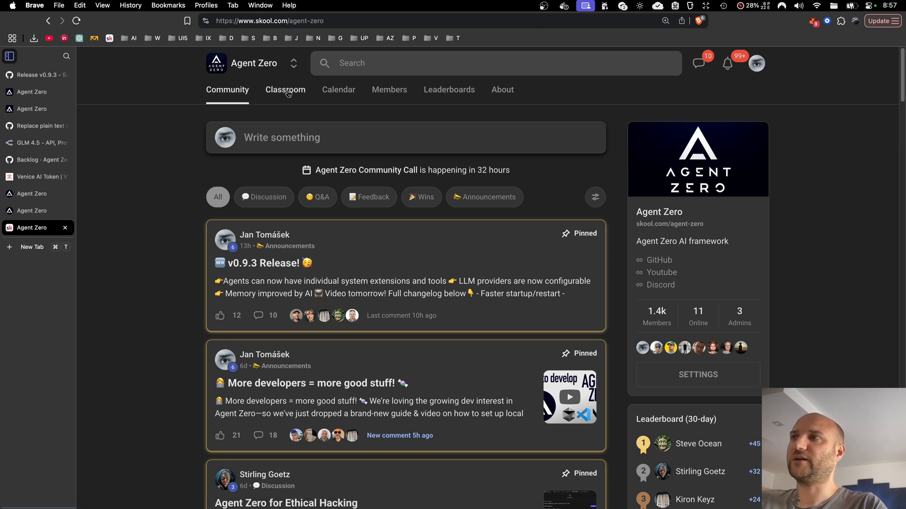
# Show the Classroom courses: Tutorials, Updates and Community Call Recordings
pyautogui.click(285, 89)
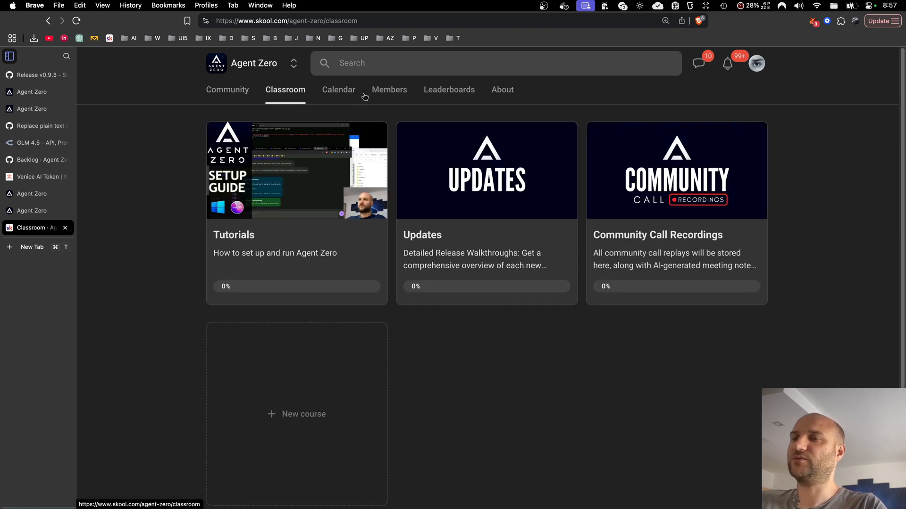
pyautogui.moveTo(325, 84)
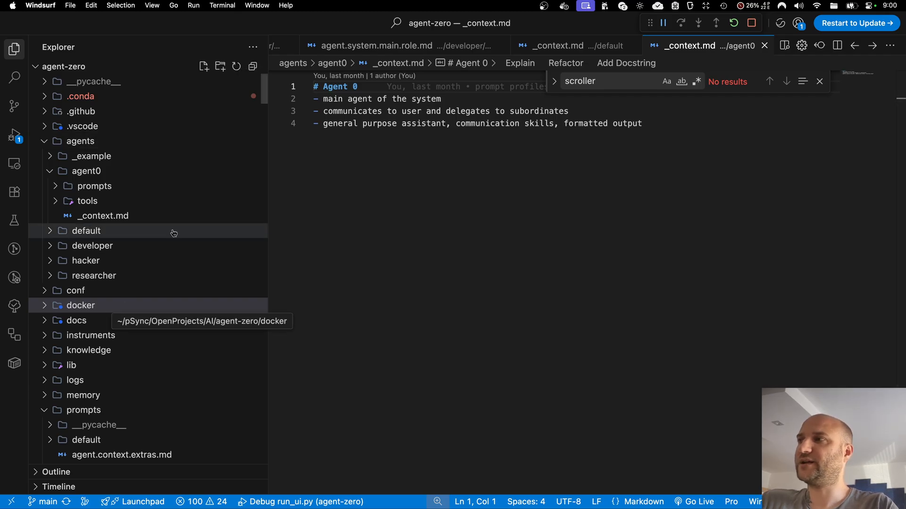
pyautogui.moveTo(117, 330)
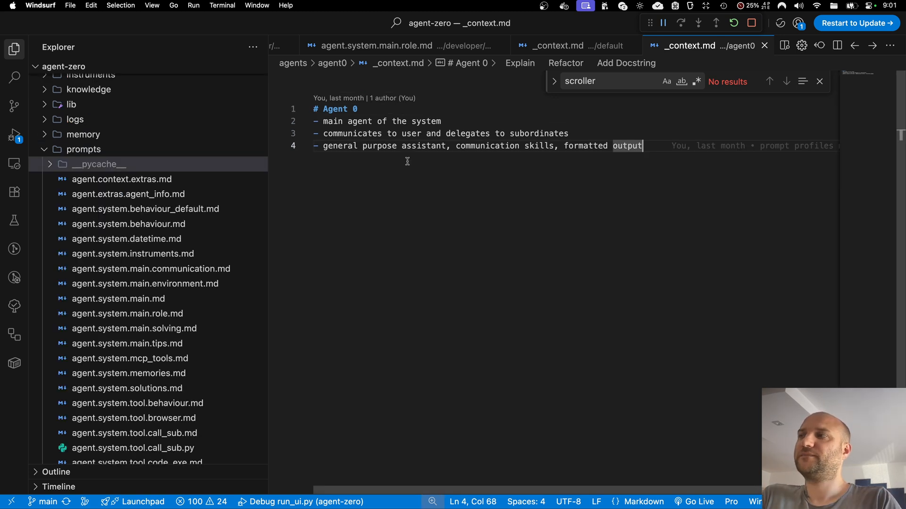
pyautogui.moveTo(83, 149)
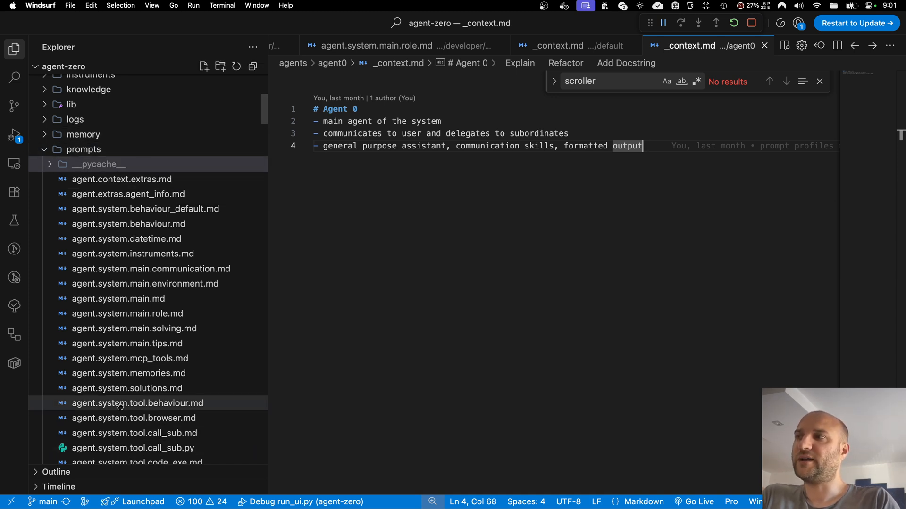
pyautogui.moveTo(128, 224)
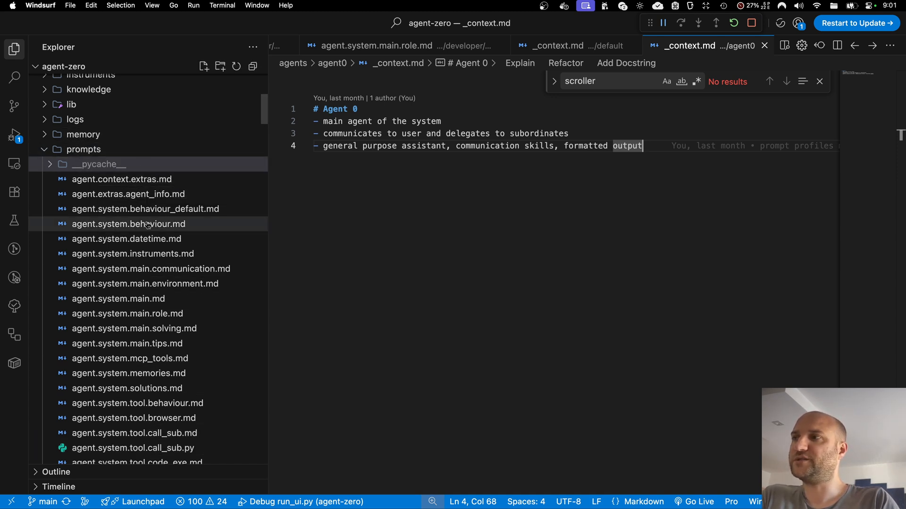
pyautogui.moveTo(127, 193)
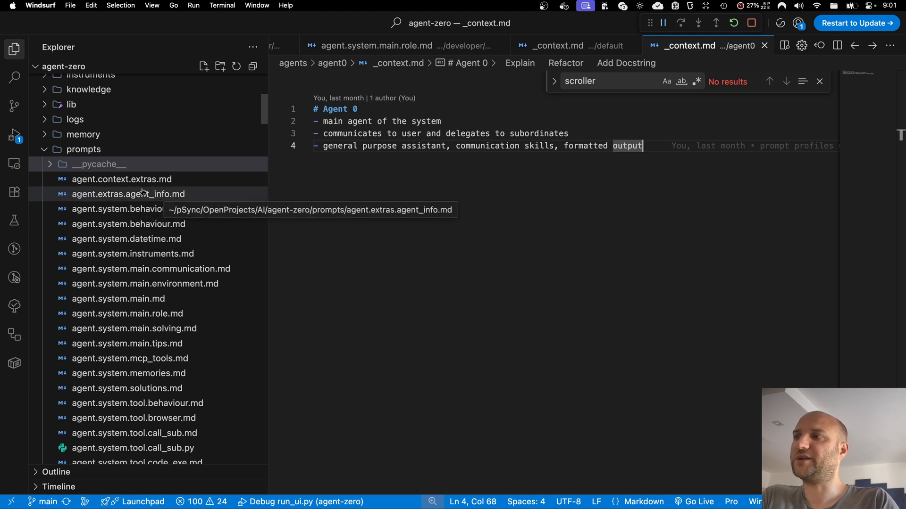
pyautogui.moveTo(151, 187)
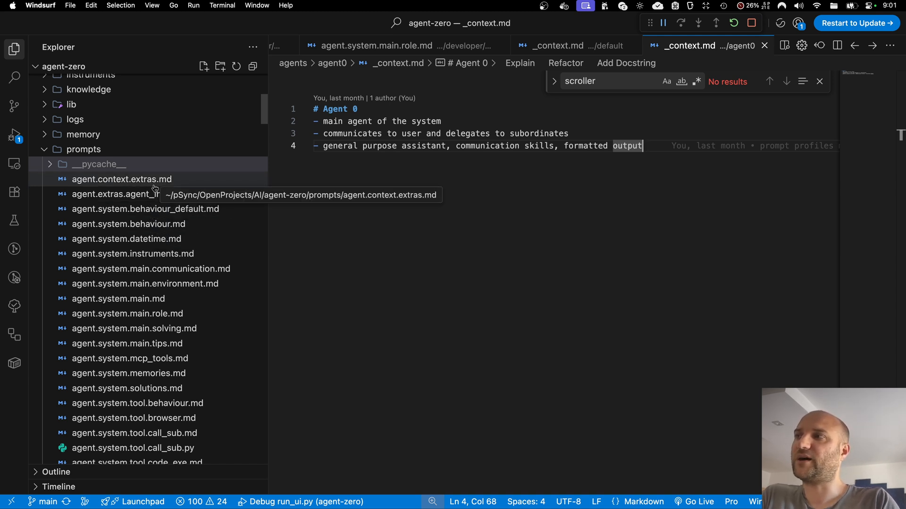
pyautogui.moveTo(129, 194)
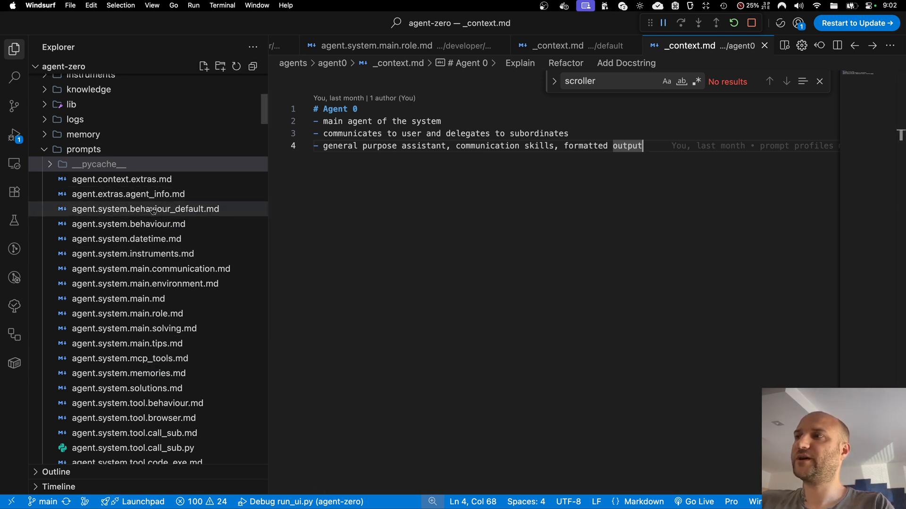
pyautogui.moveTo(144, 284)
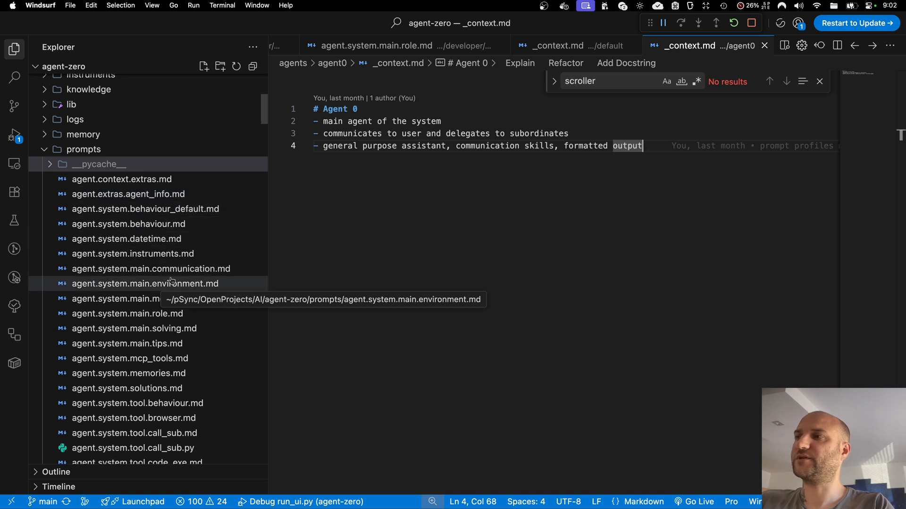
pyautogui.moveTo(214, 289)
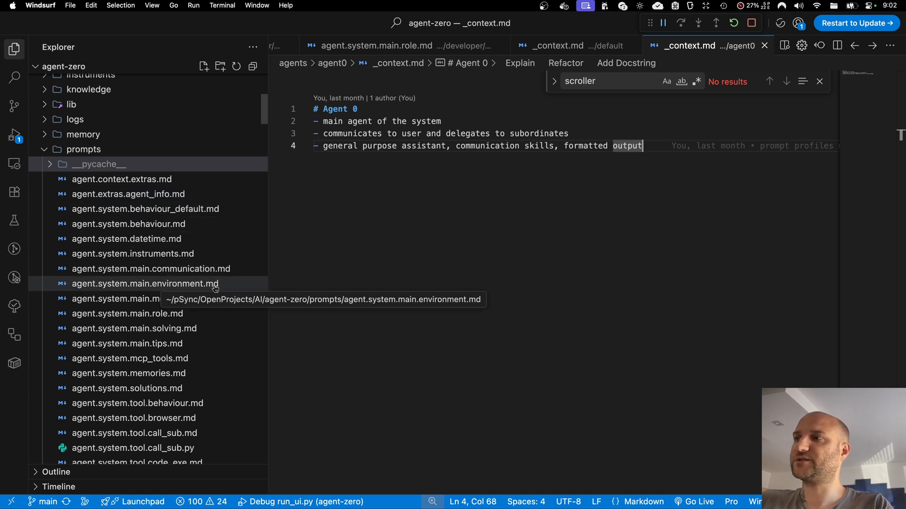
pyautogui.moveTo(234, 197)
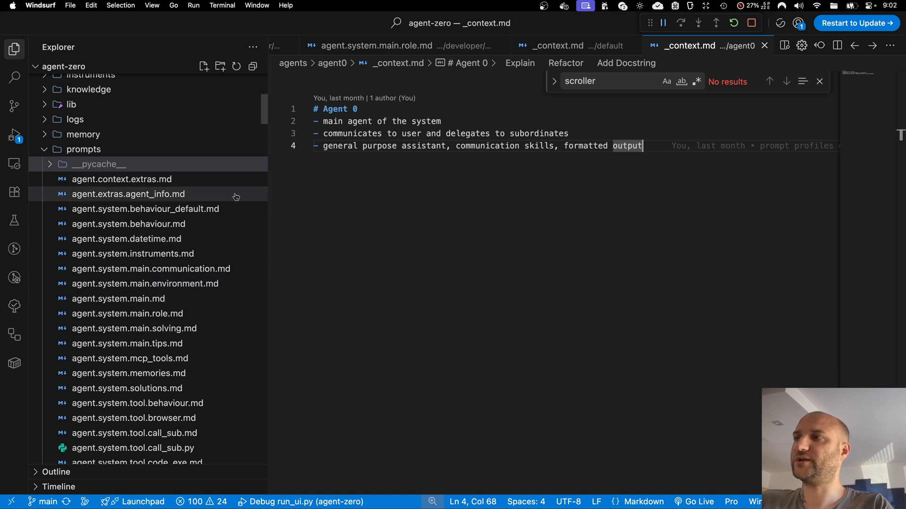
pyautogui.moveTo(217, 227)
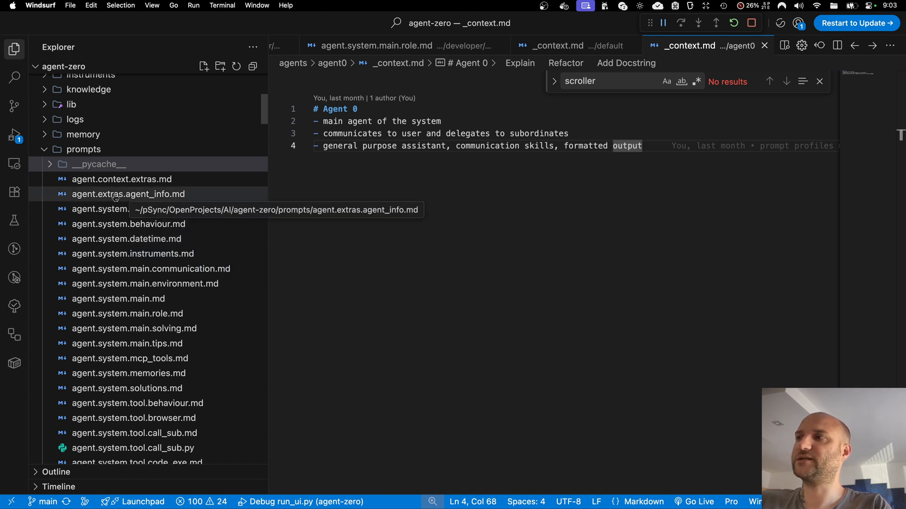
pyautogui.moveTo(128, 313)
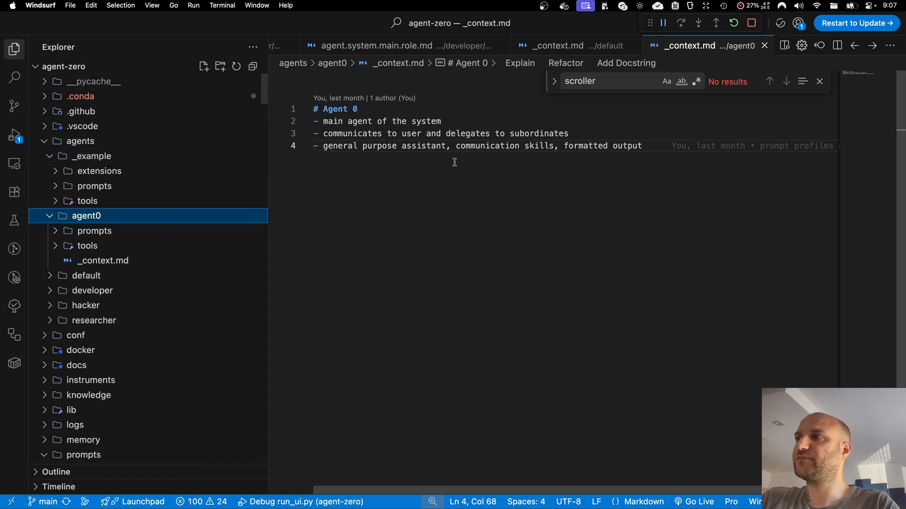
pyautogui.moveTo(122, 192)
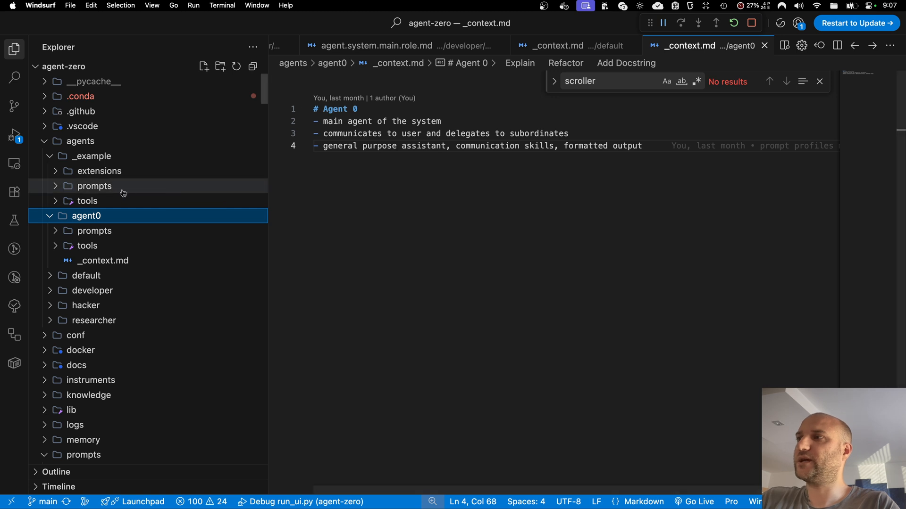
# Reveal the example agent's prompts folder briefly, then its tools folder contents
pyautogui.click(95, 186)
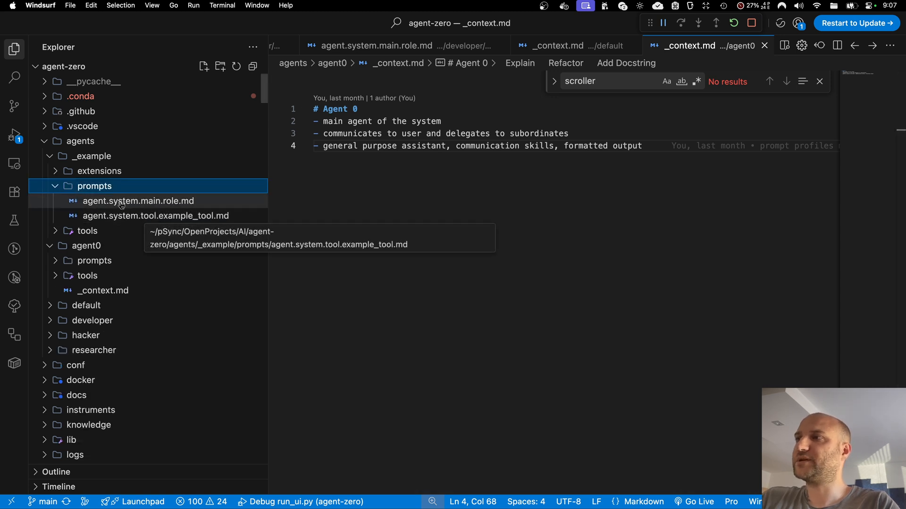
pyautogui.click(86, 200)
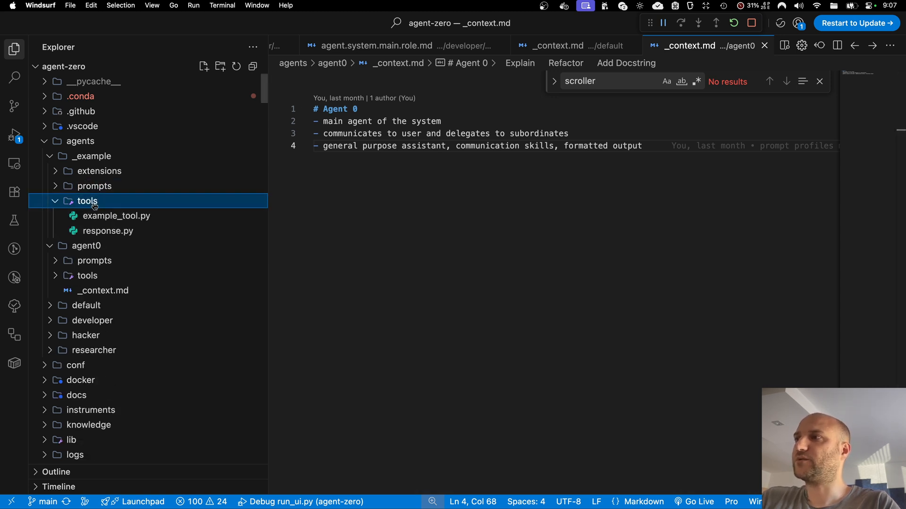
pyautogui.click(99, 171)
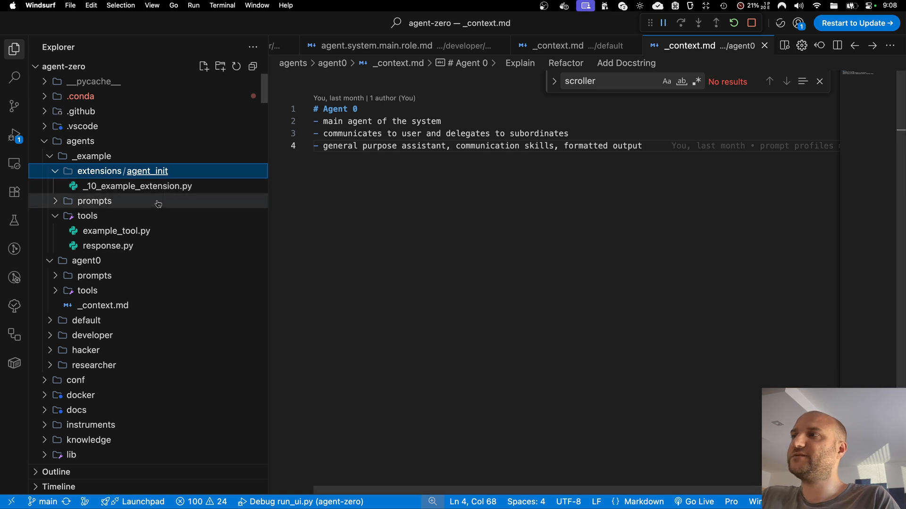
pyautogui.moveTo(369, 201)
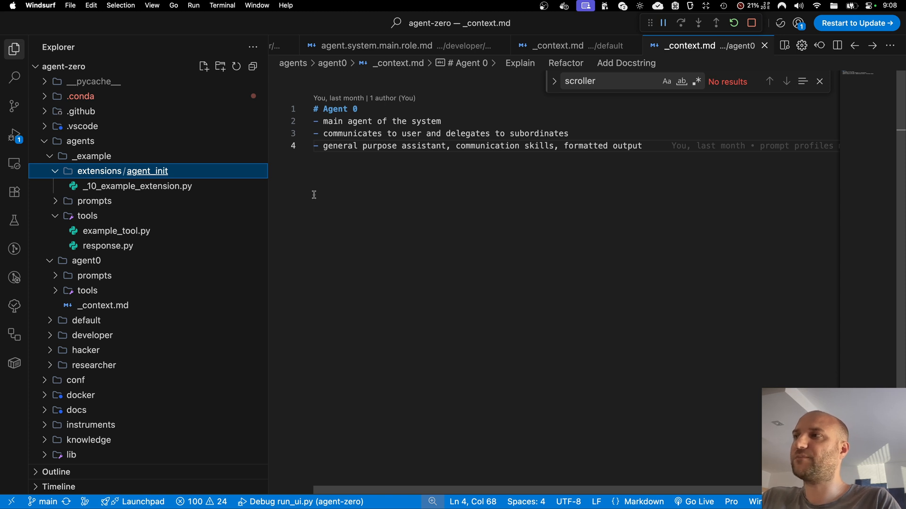
pyautogui.moveTo(374, 189)
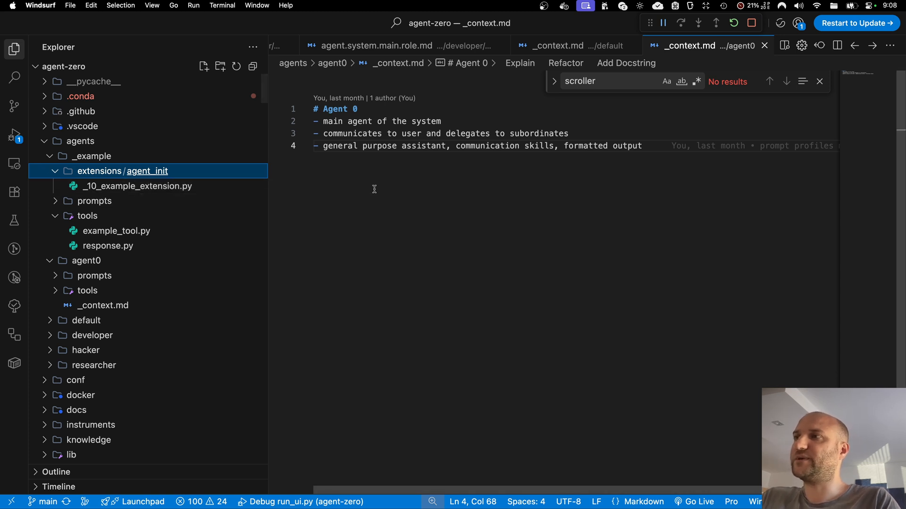
pyautogui.moveTo(148, 171)
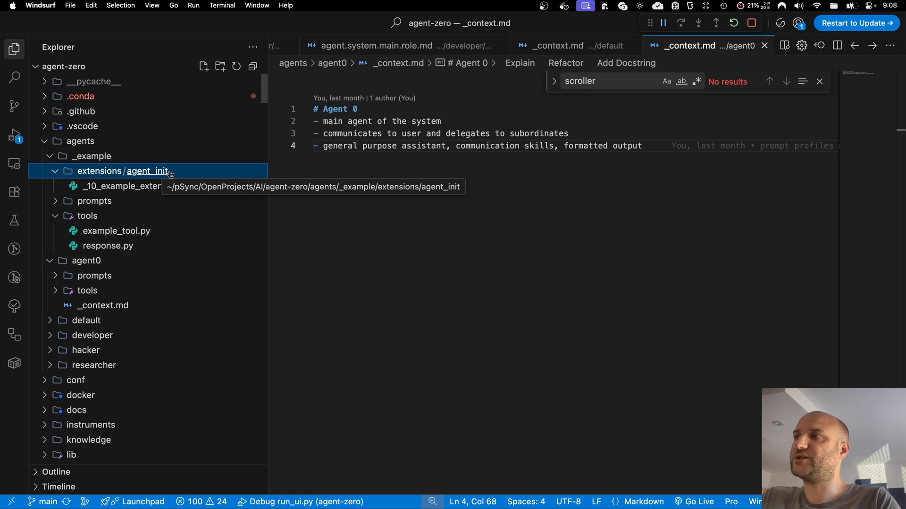
pyautogui.moveTo(90, 155)
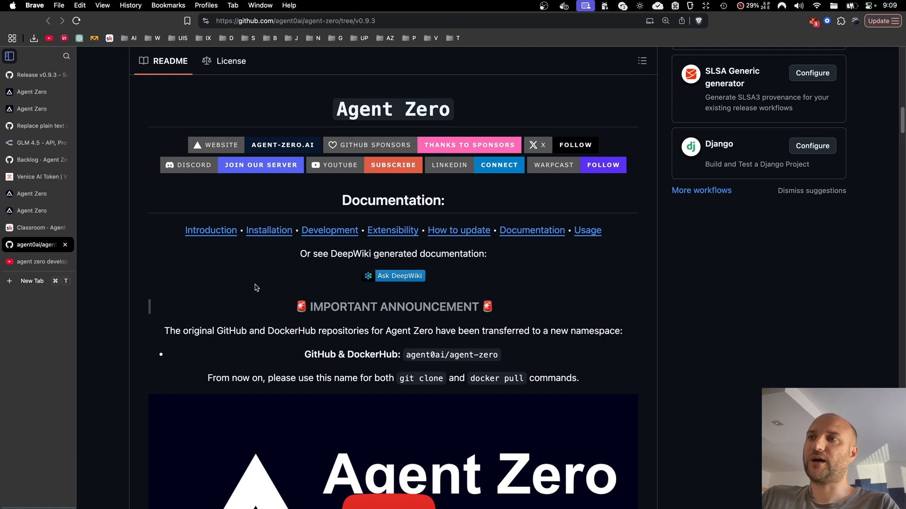
pyautogui.moveTo(377, 255)
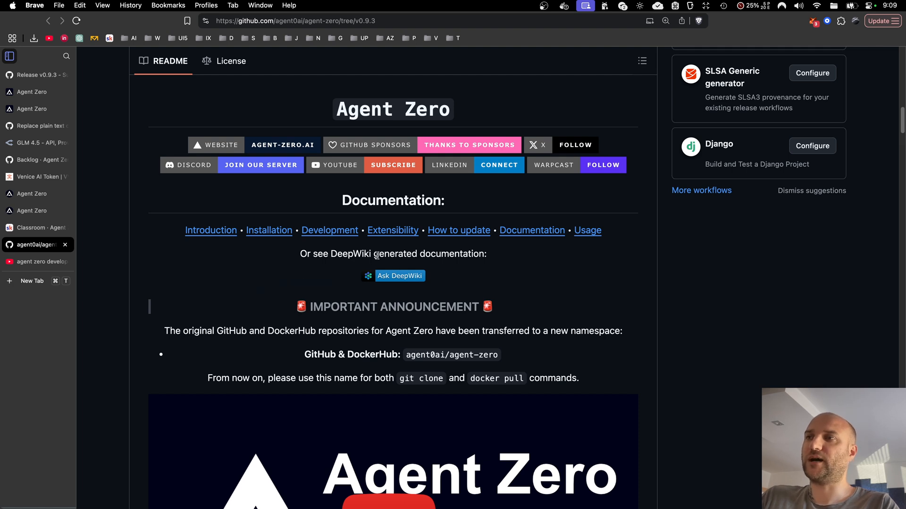
pyautogui.moveTo(252, 34)
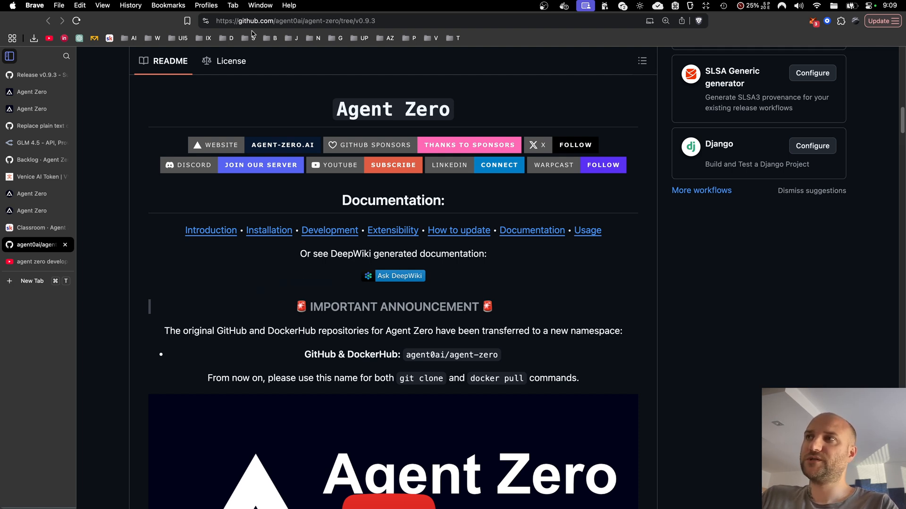
pyautogui.moveTo(392, 230)
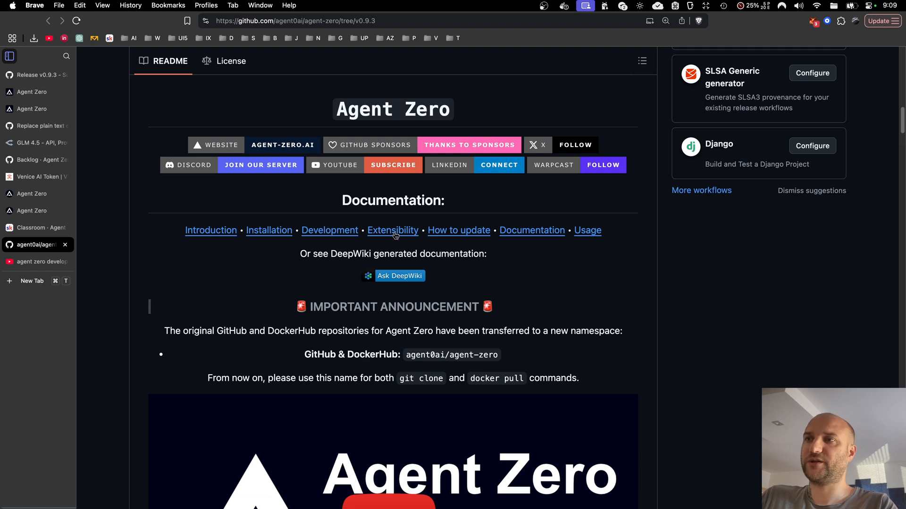
# Visit the README's Extensibility docs link, then the Development docs link
pyautogui.click(392, 231)
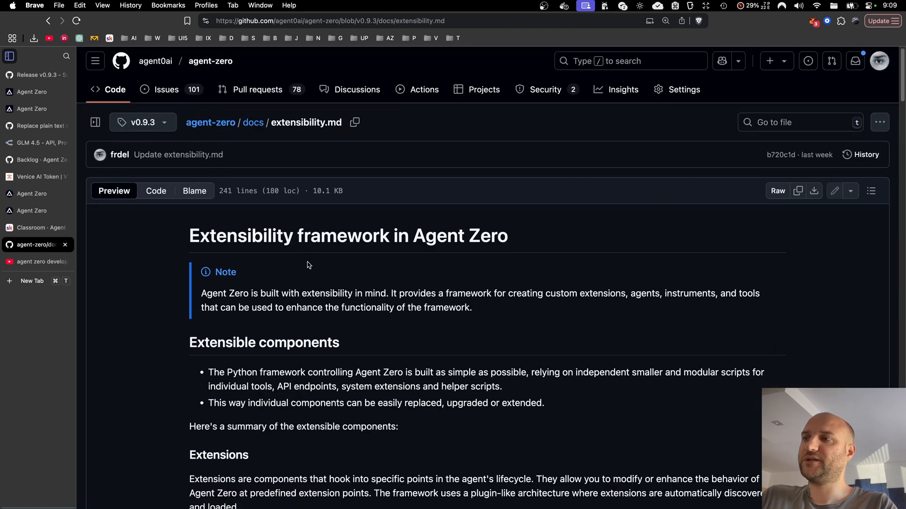
pyautogui.scroll(-3)
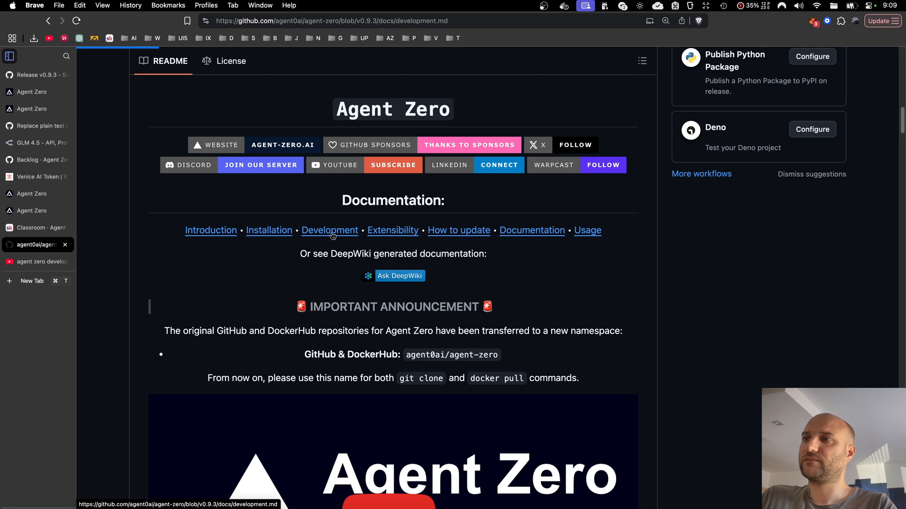
pyautogui.click(329, 230)
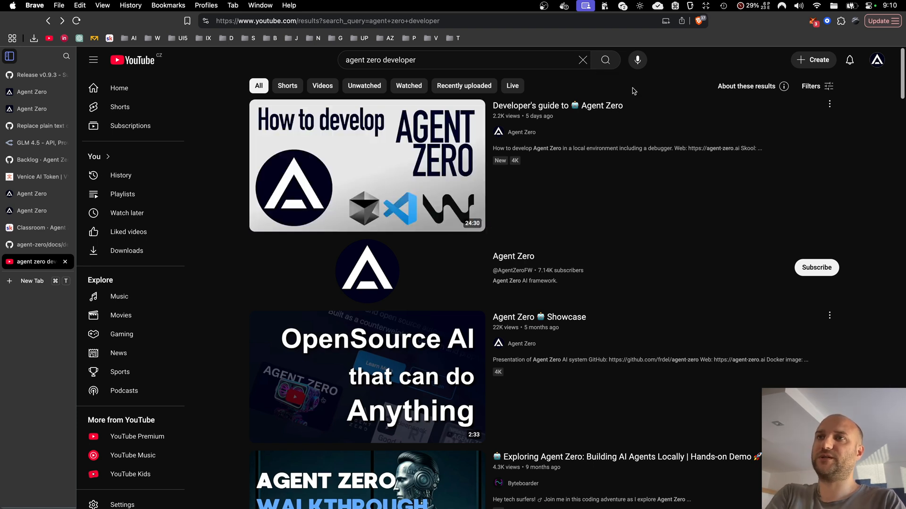
pyautogui.moveTo(367, 166)
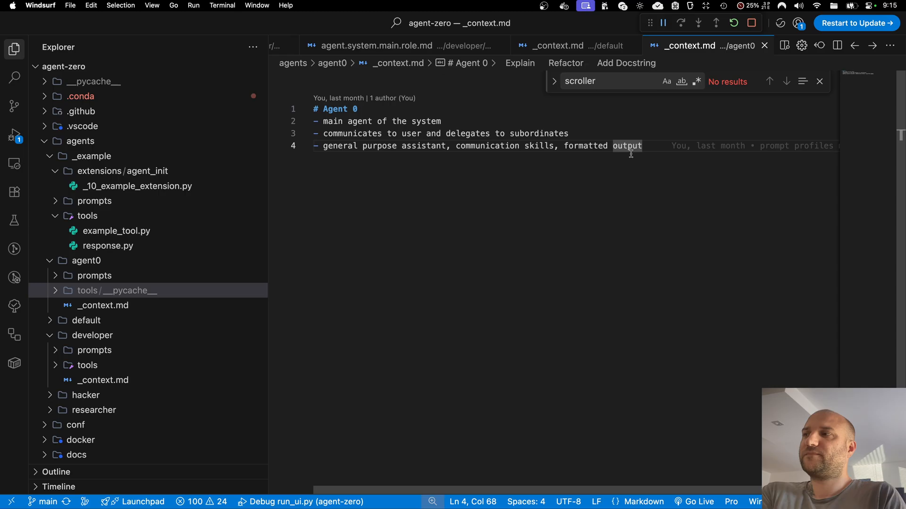
pyautogui.moveTo(204, 372)
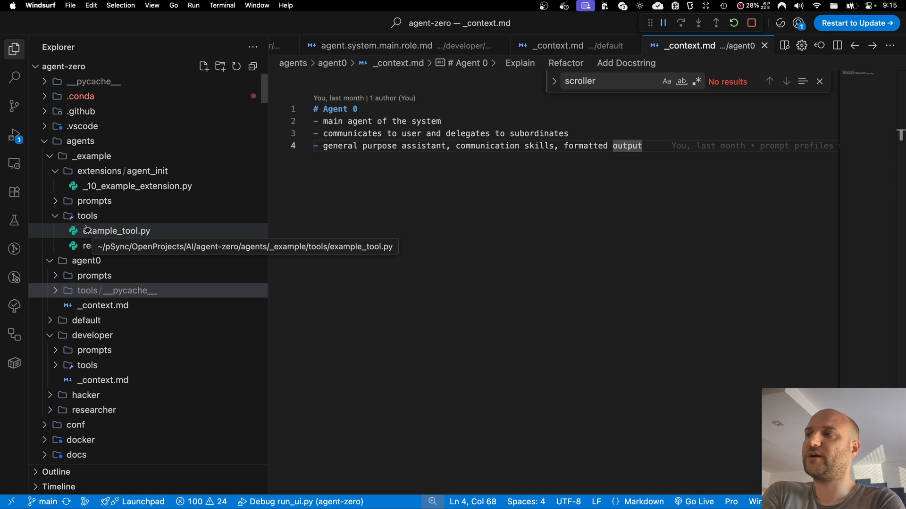
pyautogui.moveTo(223, 215)
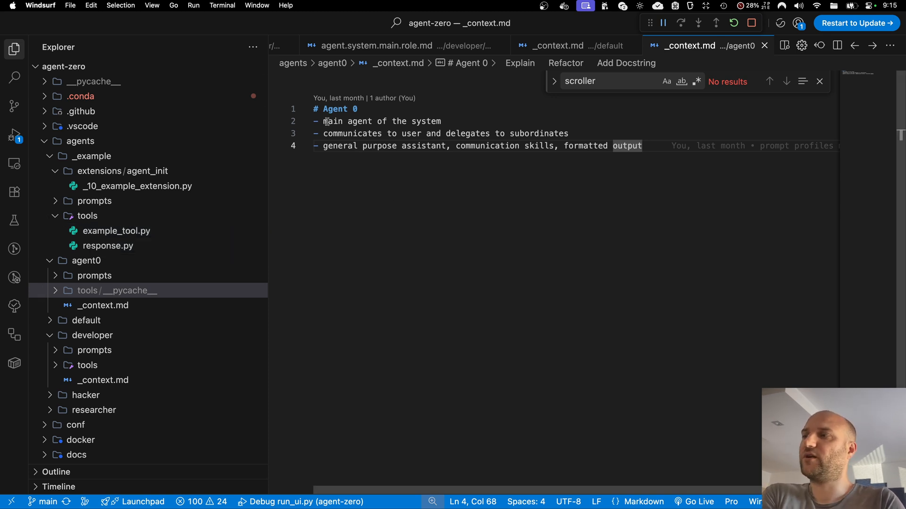
pyautogui.moveTo(359, 197)
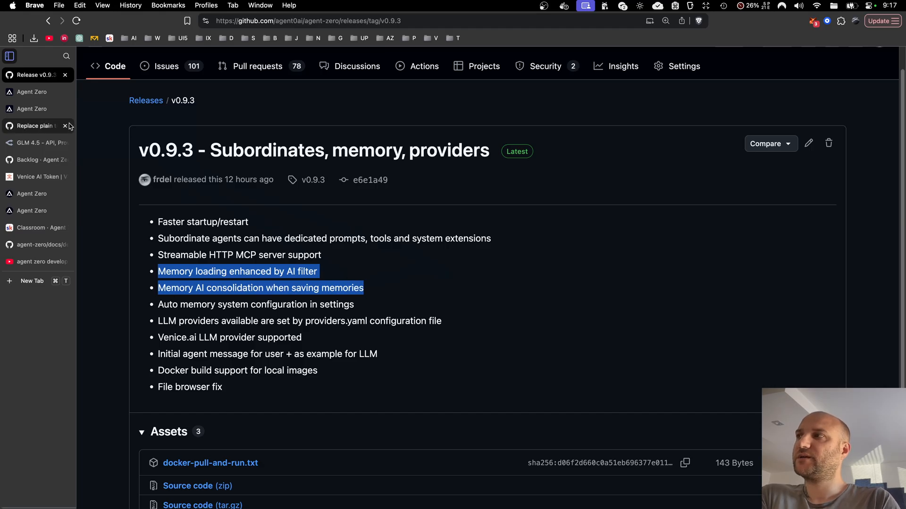
# Switch from Windsurf back to the local Agent Zero web interface
pyautogui.click(32, 108)
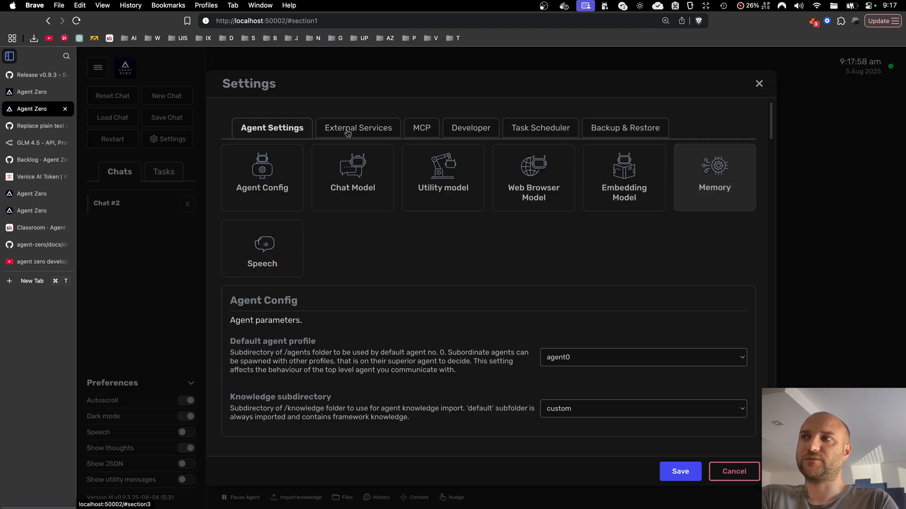
# In the Memory settings, enable Auto-memorize AI consolidation alongside auto-recall and auto-memorize
pyautogui.click(715, 178)
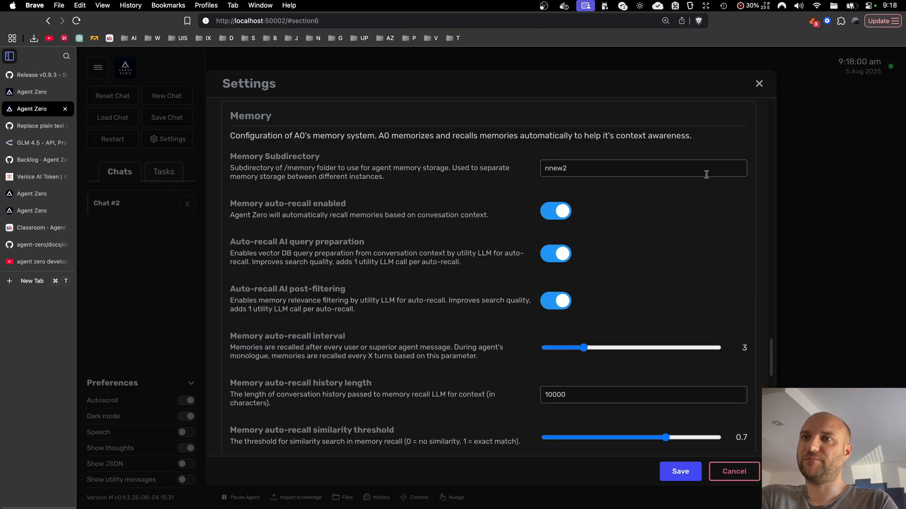
pyautogui.scroll(-3)
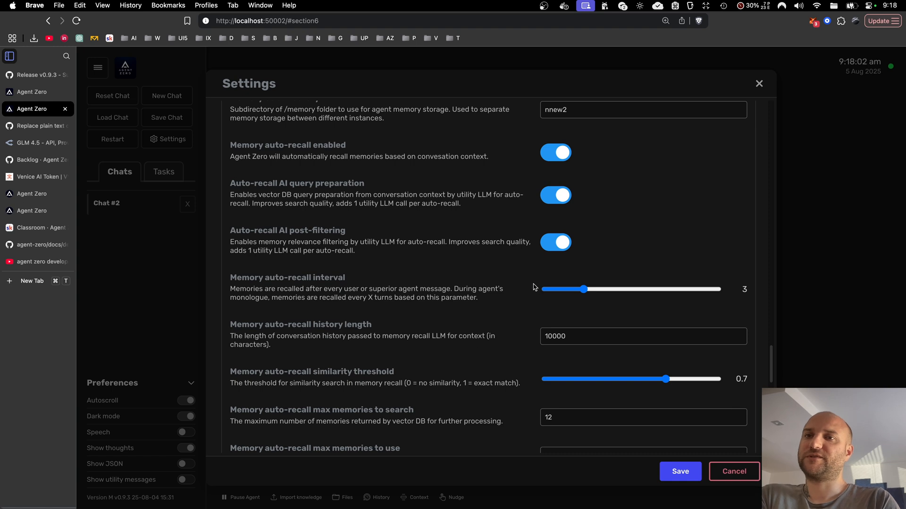
pyautogui.scroll(-3)
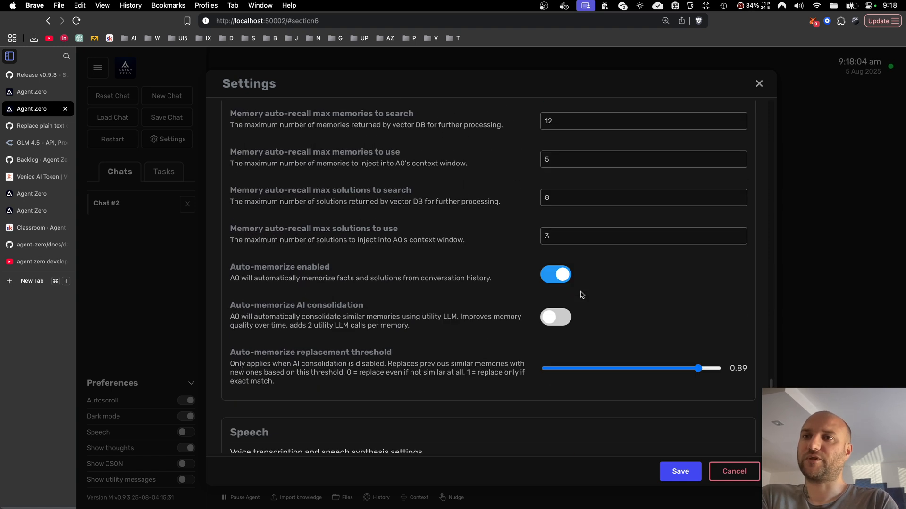
pyautogui.scroll(3)
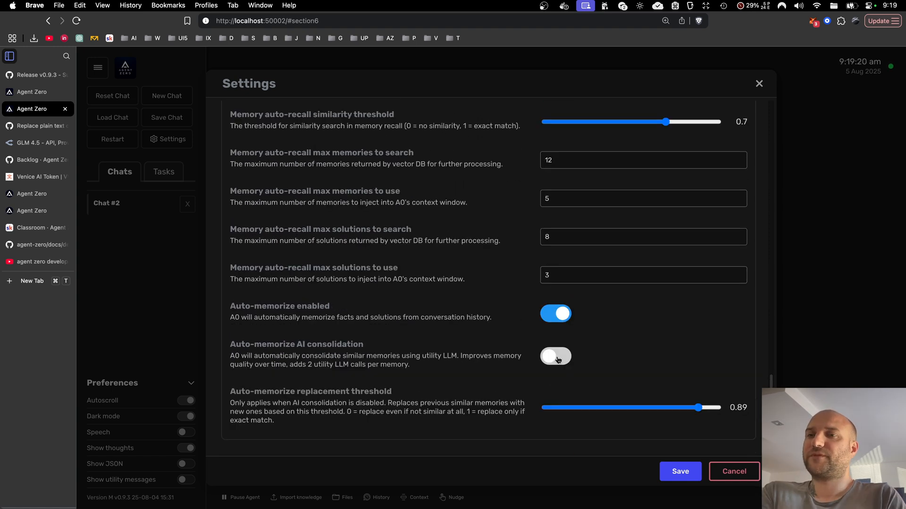
pyautogui.click(554, 356)
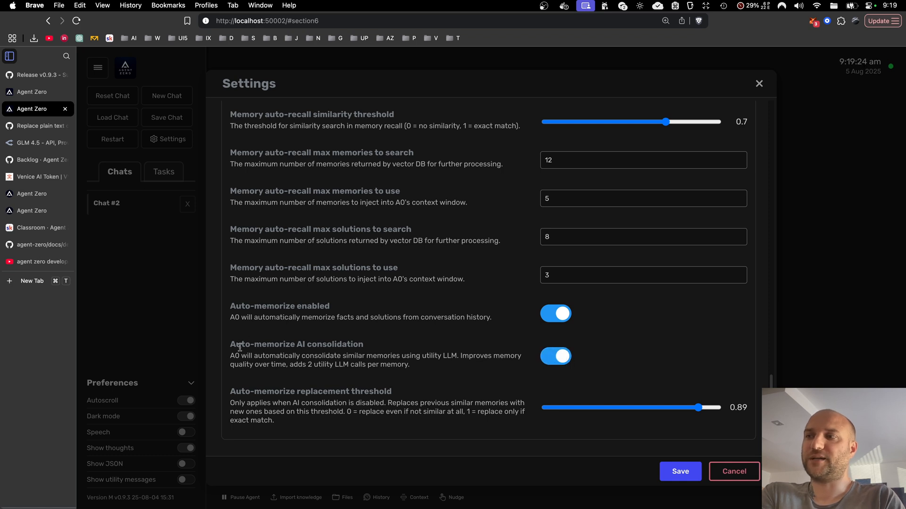
pyautogui.scroll(3)
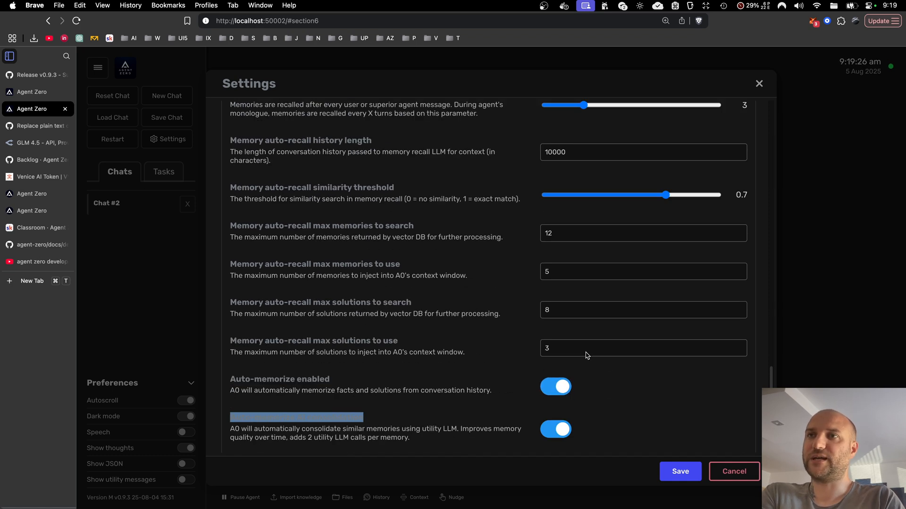
pyautogui.scroll(3)
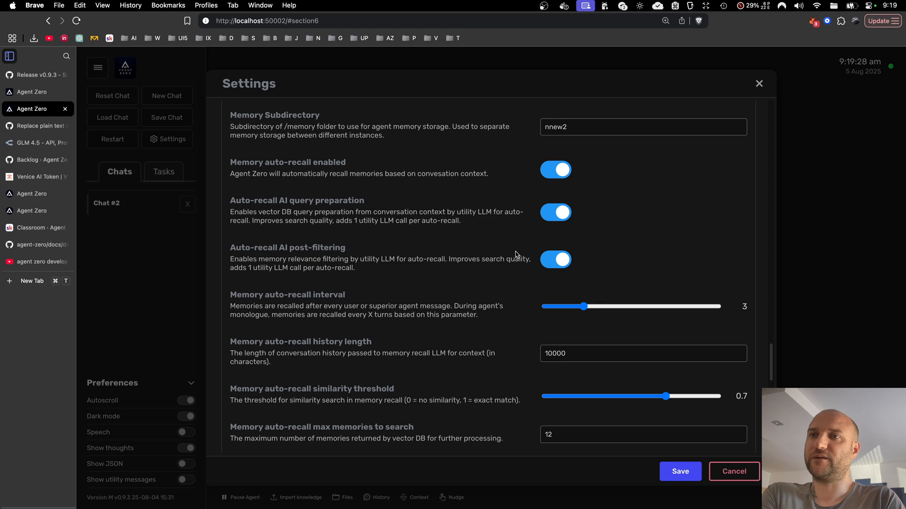
pyautogui.moveTo(604, 262)
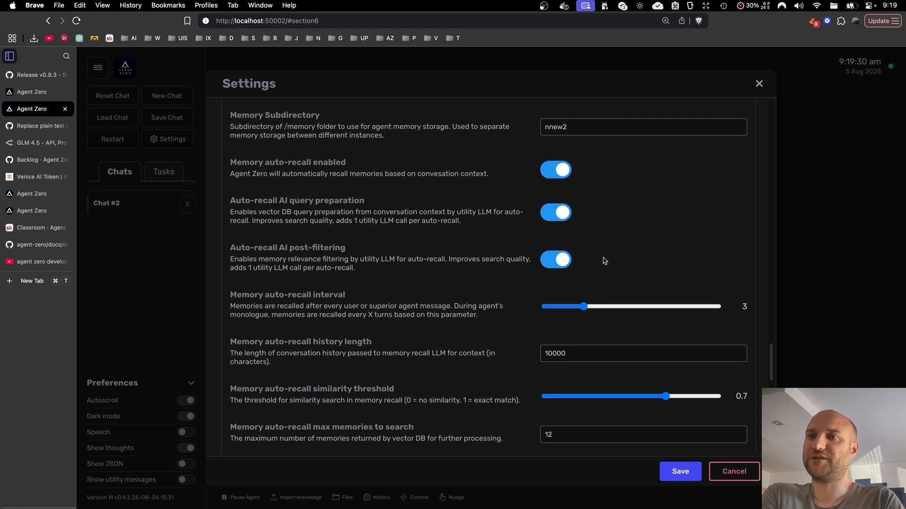
pyautogui.moveTo(591, 255)
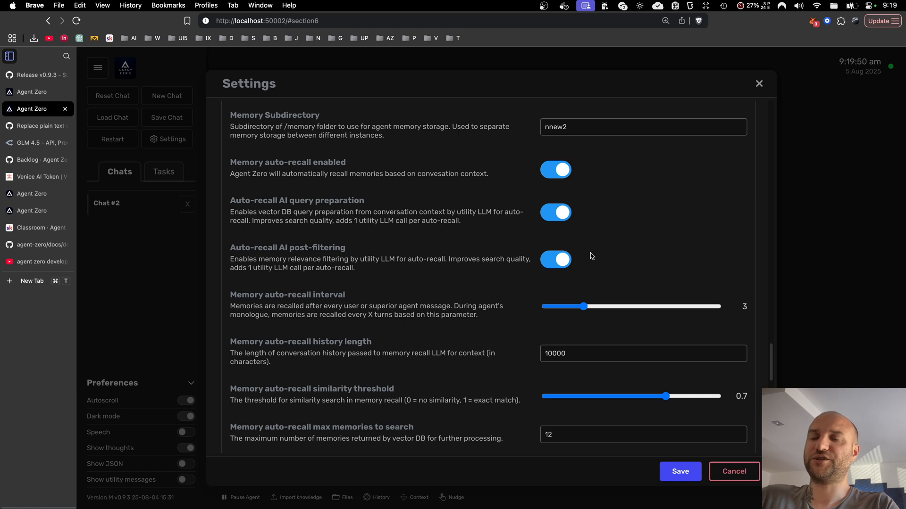
pyautogui.scroll(-3)
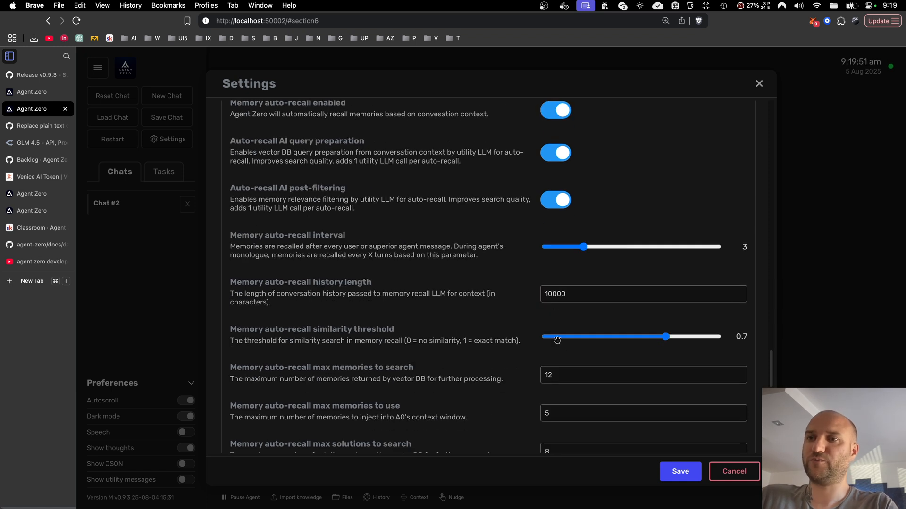
pyautogui.scroll(-3)
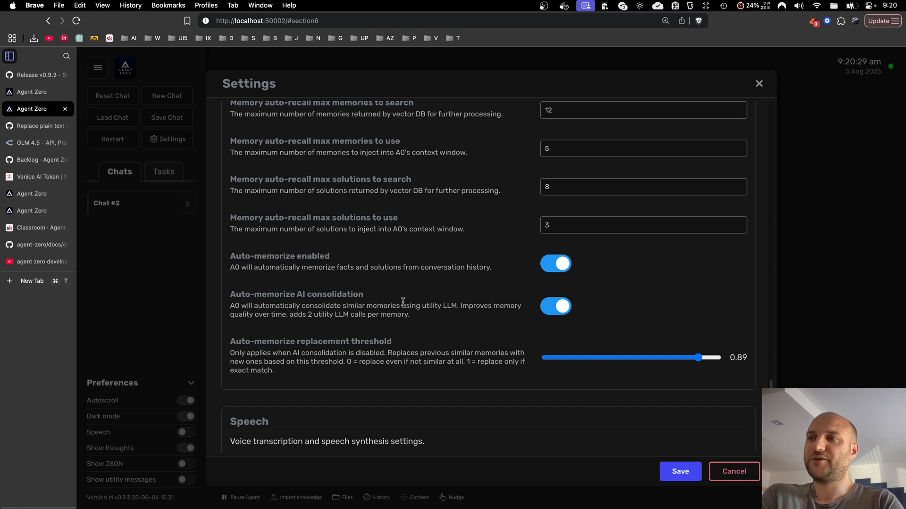
pyautogui.moveTo(194, 278)
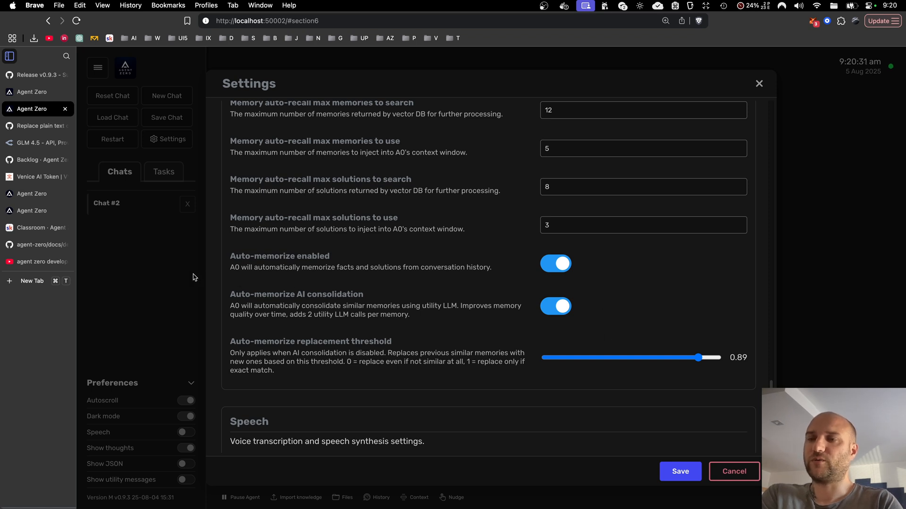
pyautogui.moveTo(582, 308)
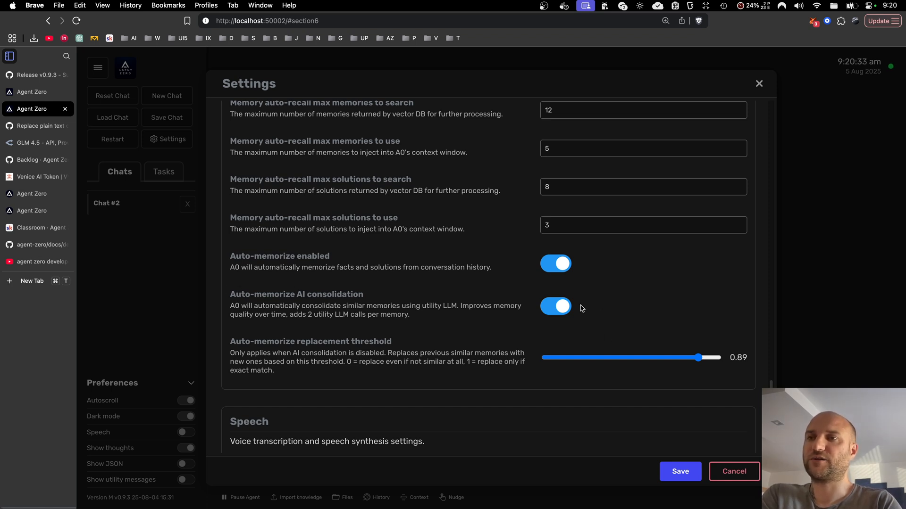
pyautogui.moveTo(577, 295)
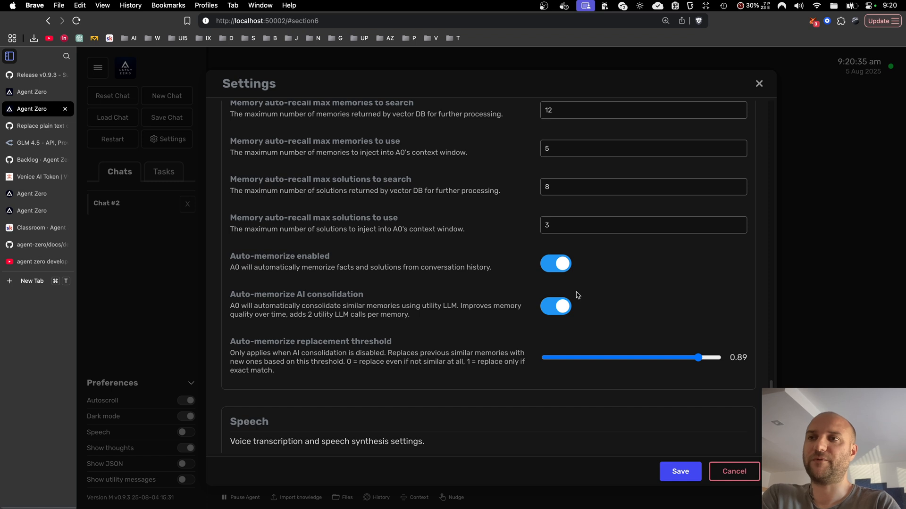
pyautogui.moveTo(633, 328)
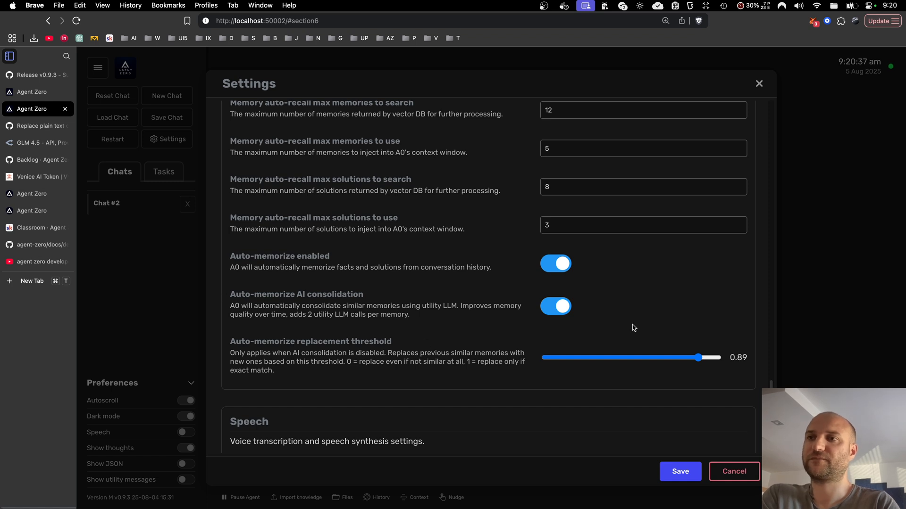
pyautogui.moveTo(233, 288)
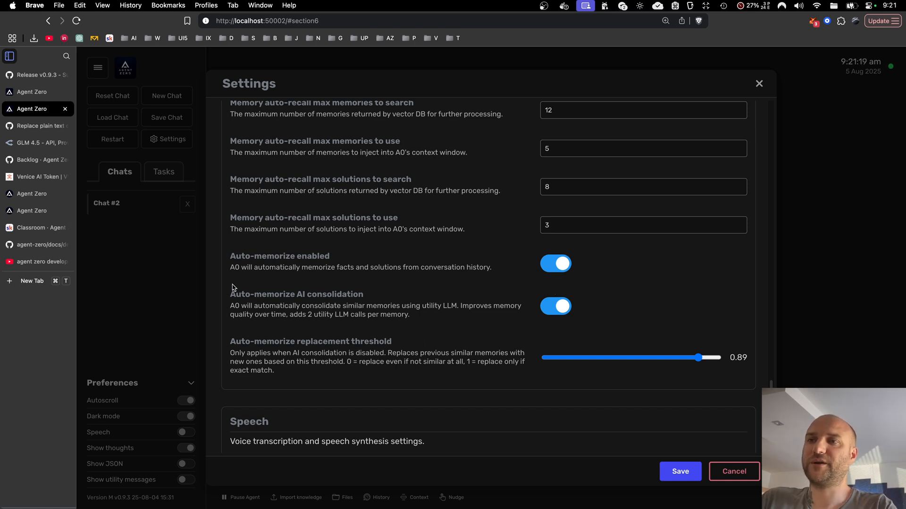
pyautogui.moveTo(614, 291)
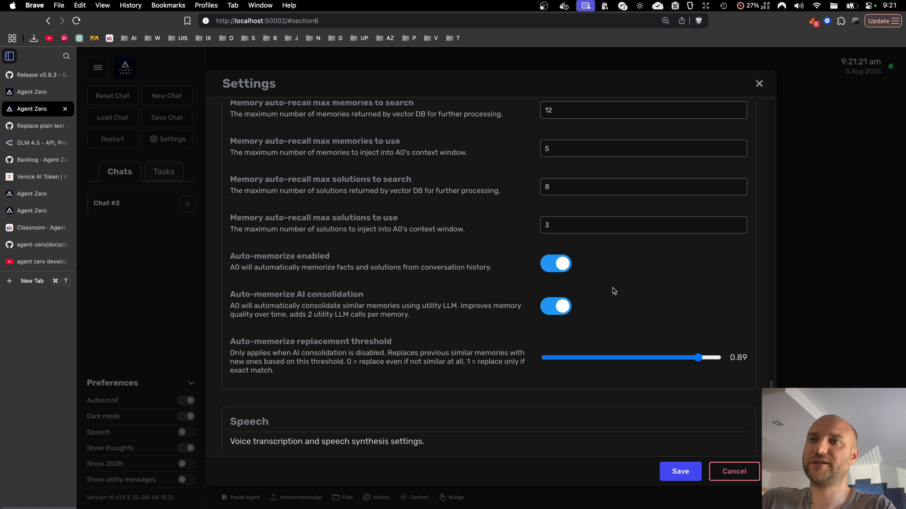
pyautogui.scroll(3)
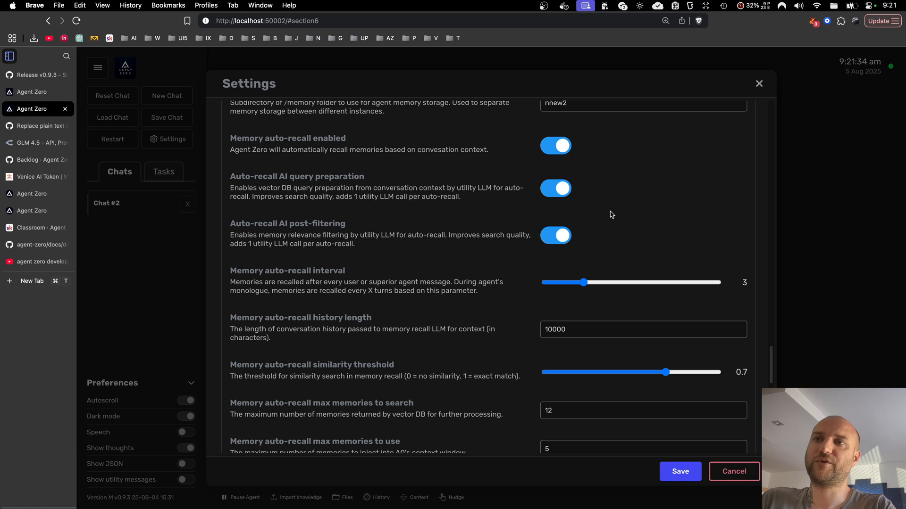
pyautogui.moveTo(605, 248)
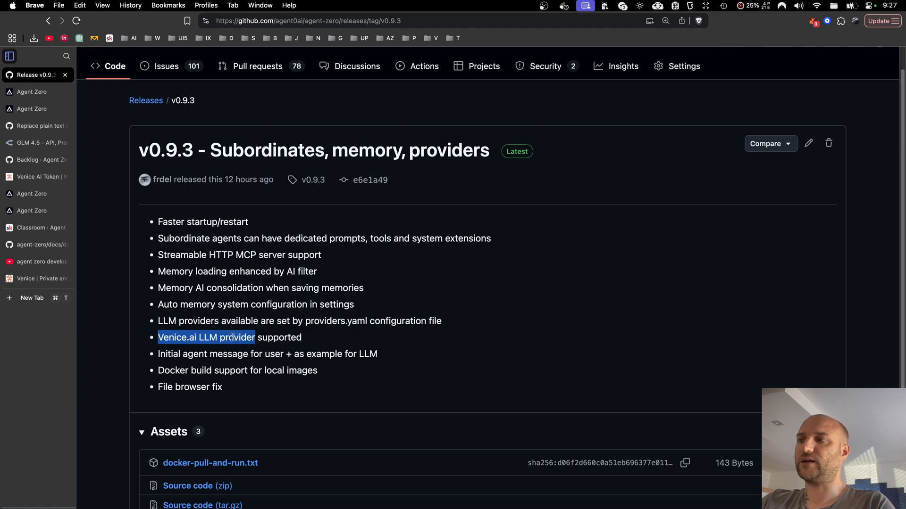
# Highlight the providers.yaml configuration line in the v0.9.3 release notes
pyautogui.doubleClick(180, 321)
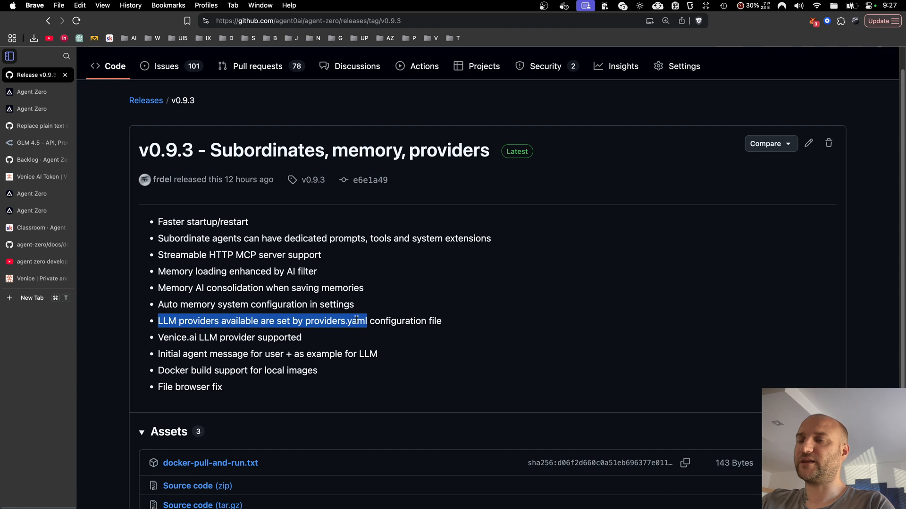
pyautogui.moveTo(378, 316)
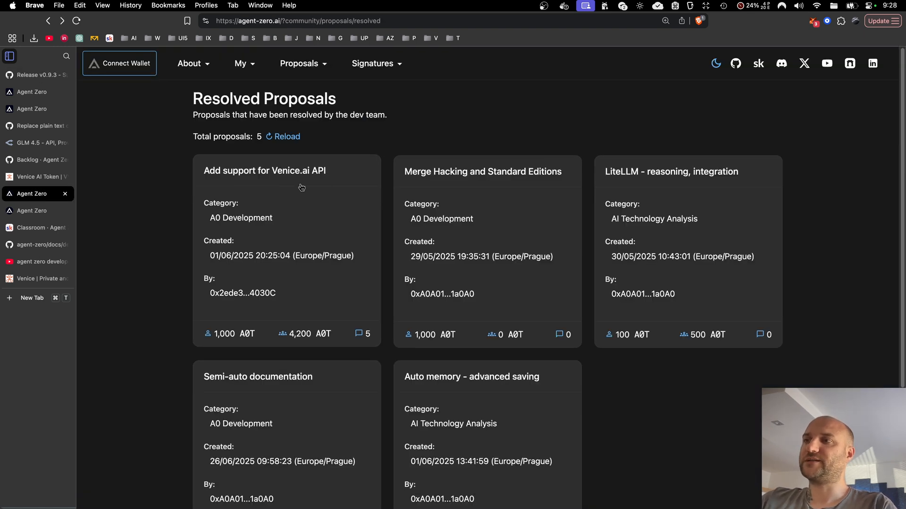
pyautogui.moveTo(292, 258)
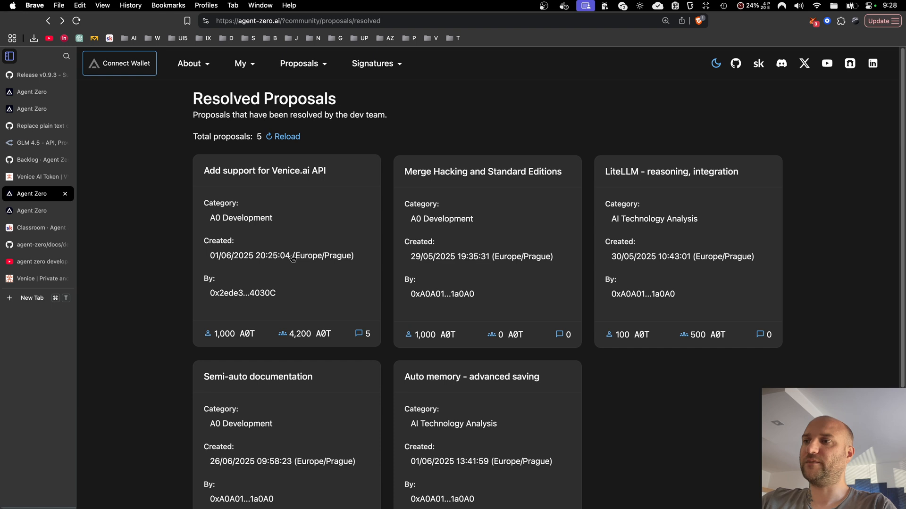
pyautogui.moveTo(312, 235)
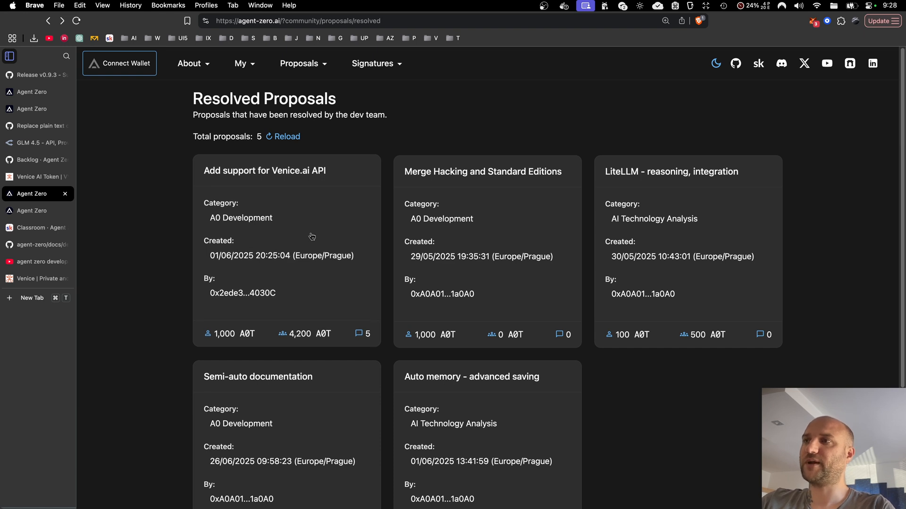
# View the resolved 'Add support for Venice.ai API' proposal details
pyautogui.click(263, 171)
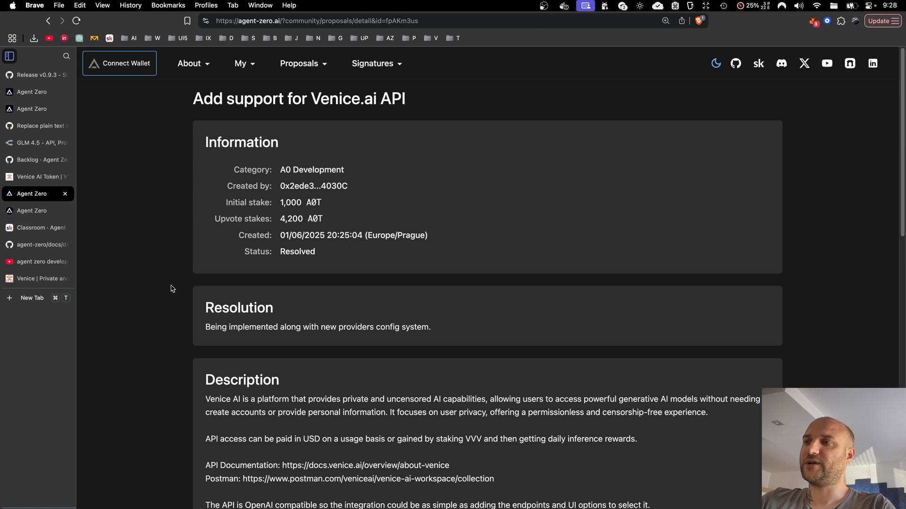
pyautogui.moveTo(304, 185)
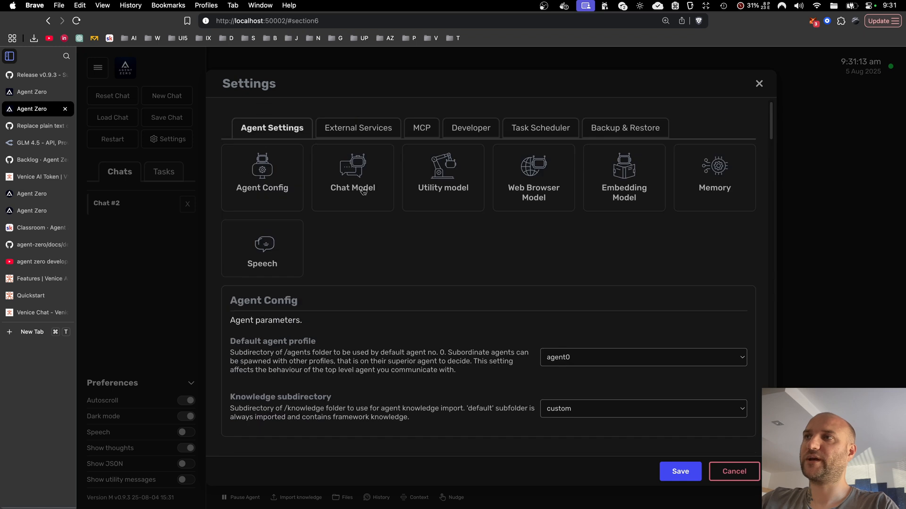
# Show the External Services API Keys section in Agent Zero settings
pyautogui.click(356, 127)
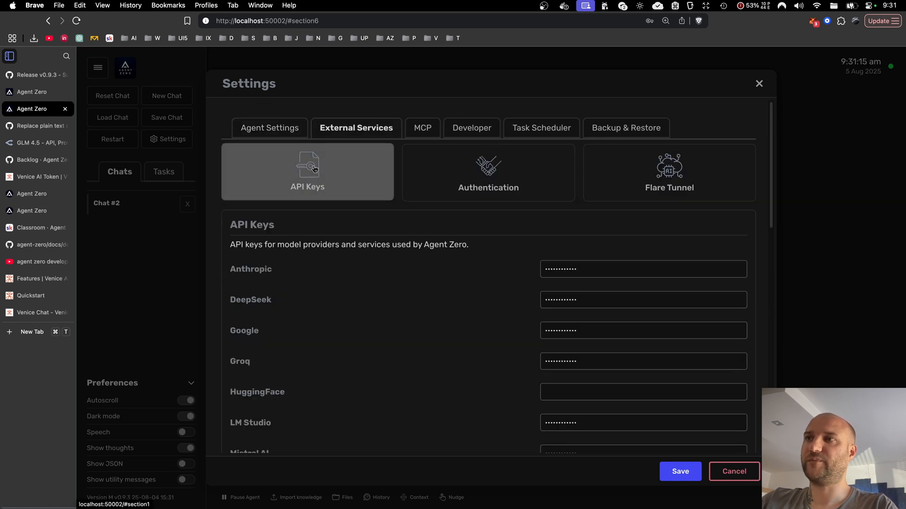
pyautogui.scroll(-3)
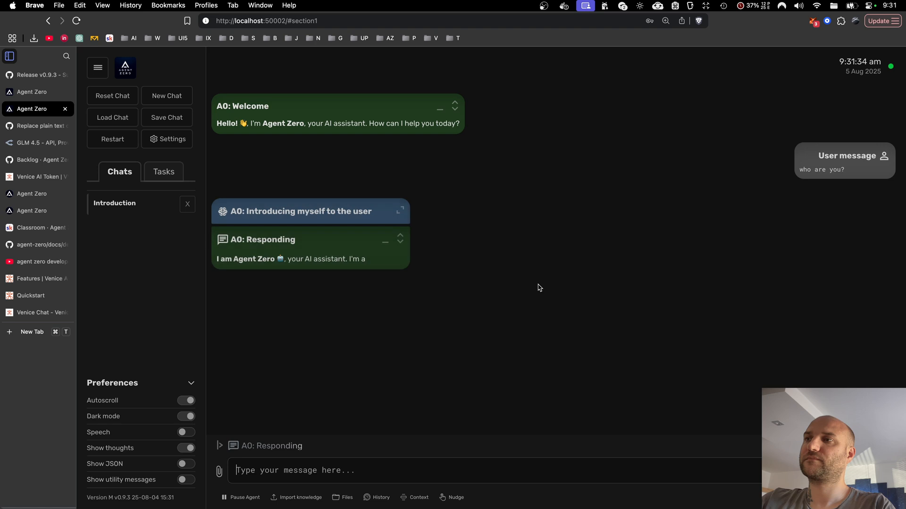
# Switch to the Venice.ai Features page, 'Private and Uncensored AI'
pyautogui.click(32, 278)
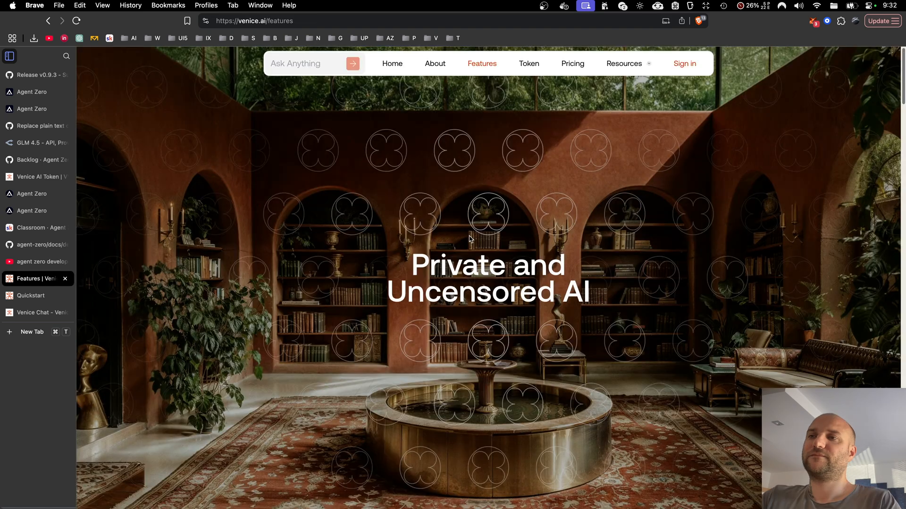
pyautogui.moveTo(558, 294)
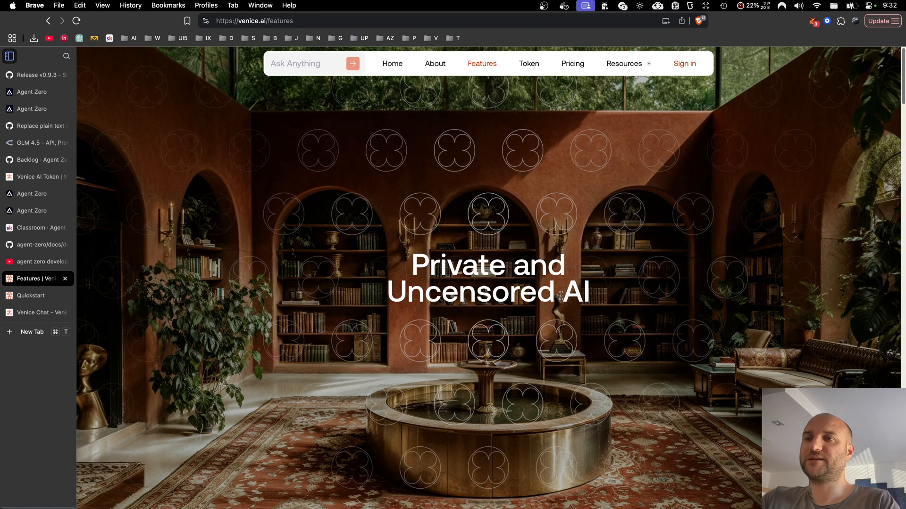
pyautogui.moveTo(608, 298)
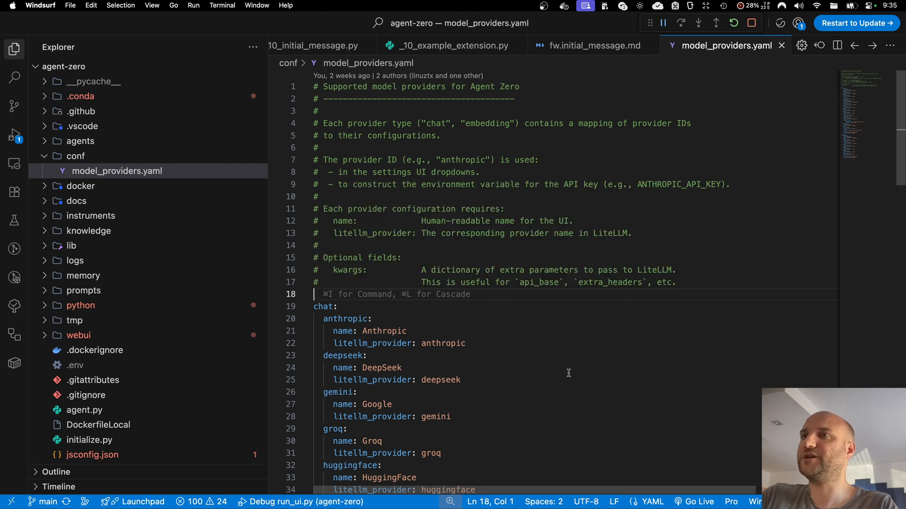
pyautogui.moveTo(510, 333)
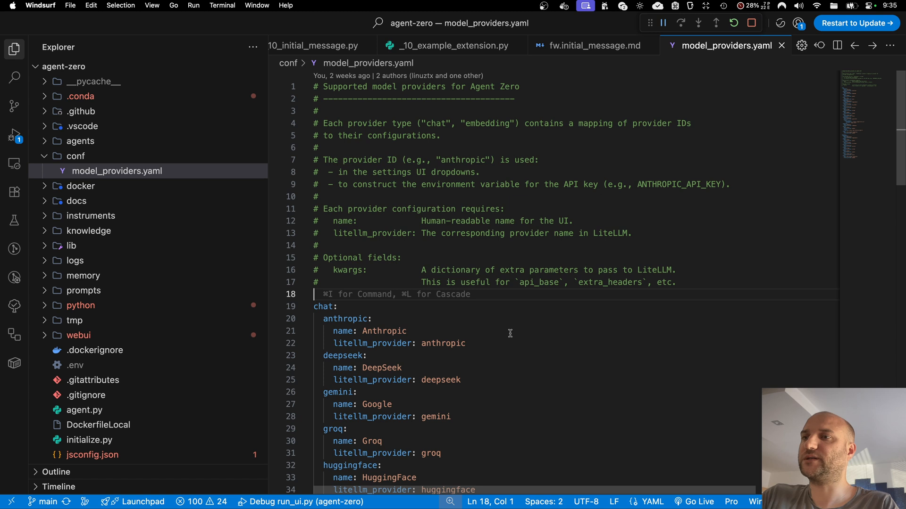
pyautogui.moveTo(117, 170)
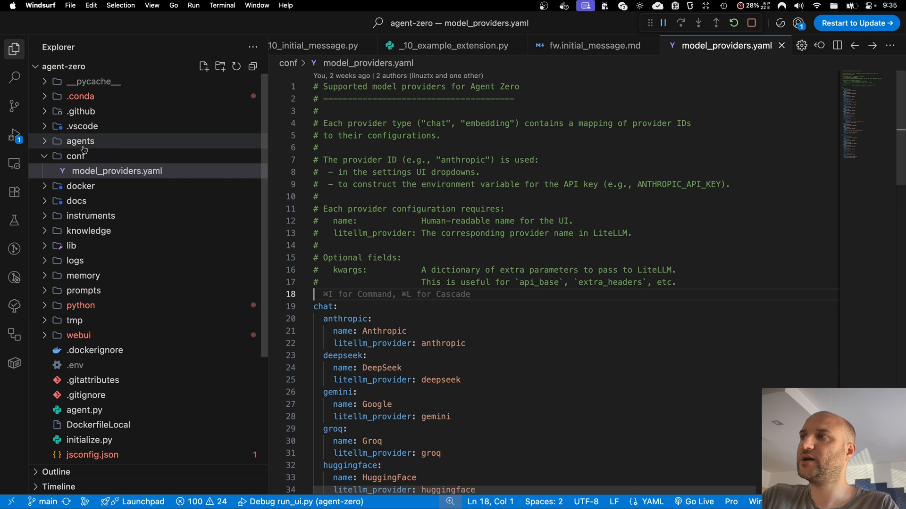
pyautogui.moveTo(117, 171)
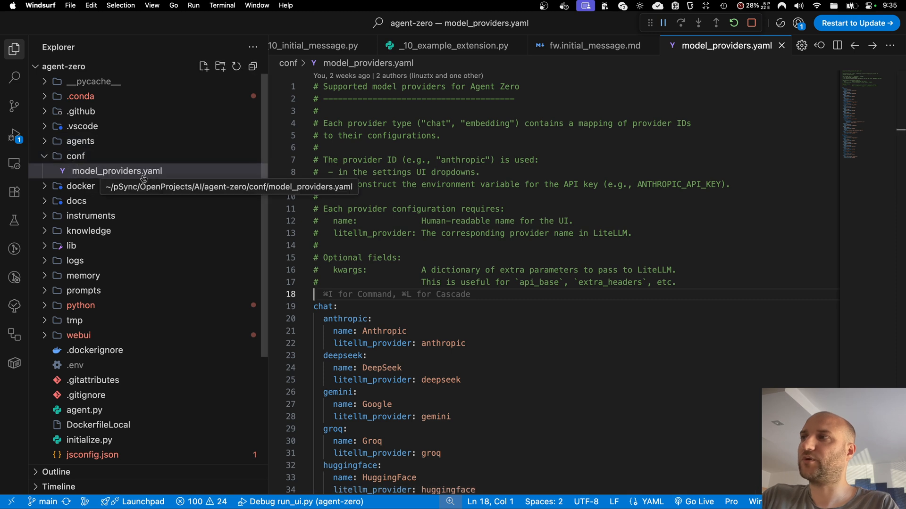
# Scroll model_providers.yaml to the chat providers section and highlight the litellm_provider keys
pyautogui.scroll(-3)
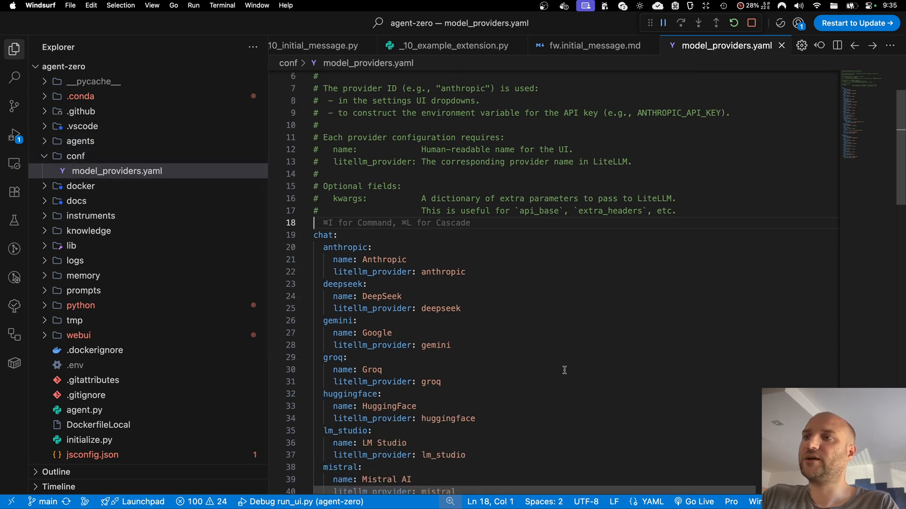
pyautogui.scroll(-3)
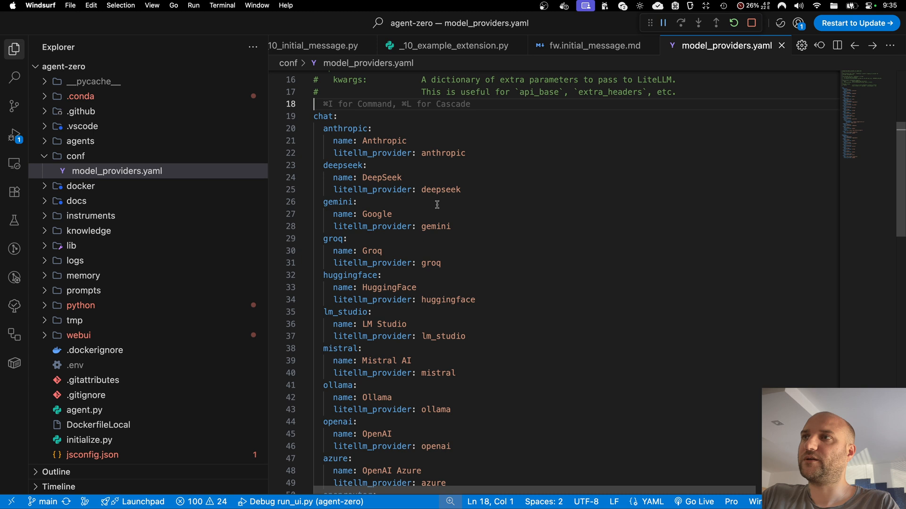
pyautogui.doubleClick(326, 116)
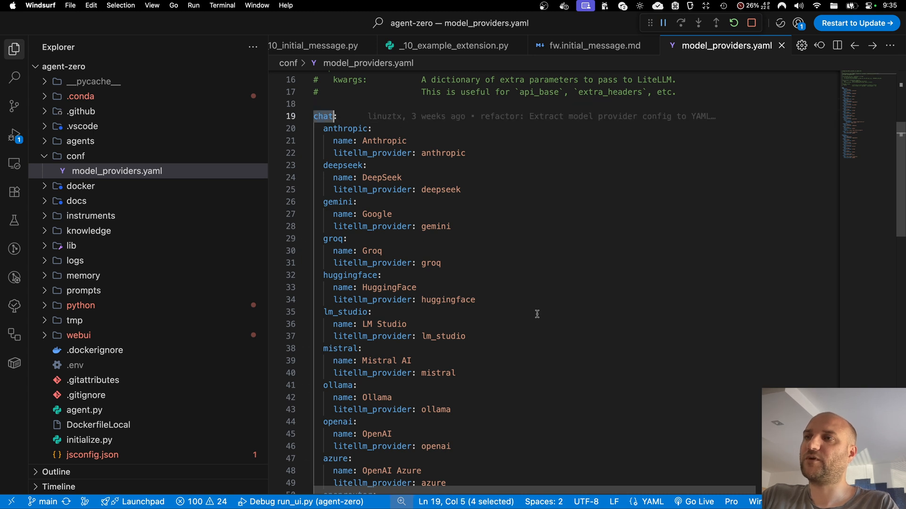
pyautogui.scroll(-3)
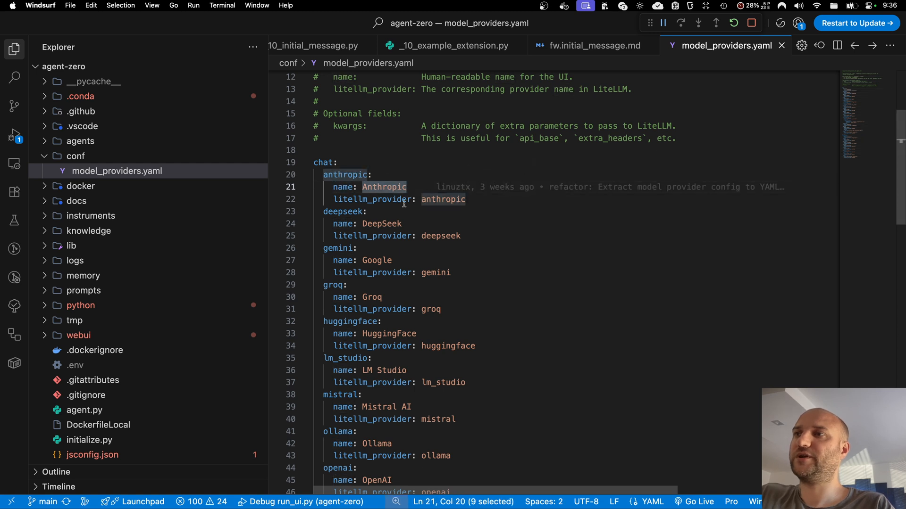
pyautogui.doubleClick(371, 200)
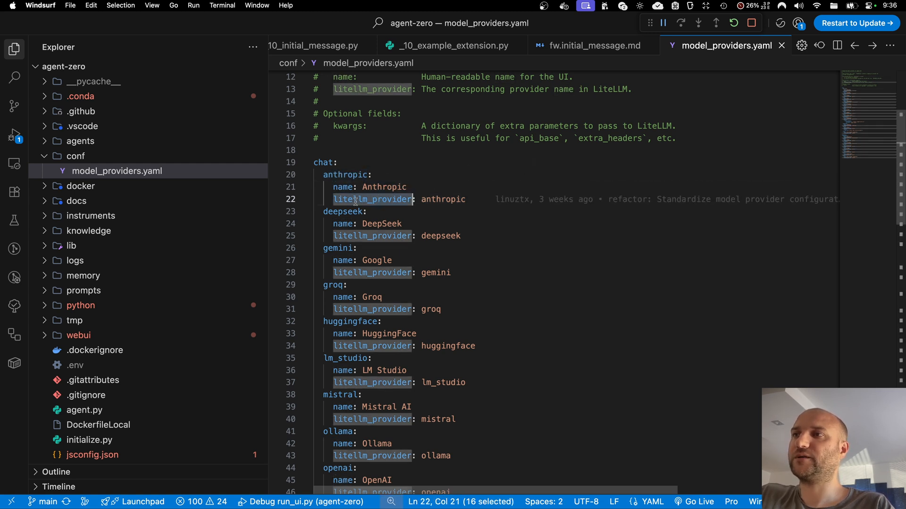
pyautogui.moveTo(426, 199)
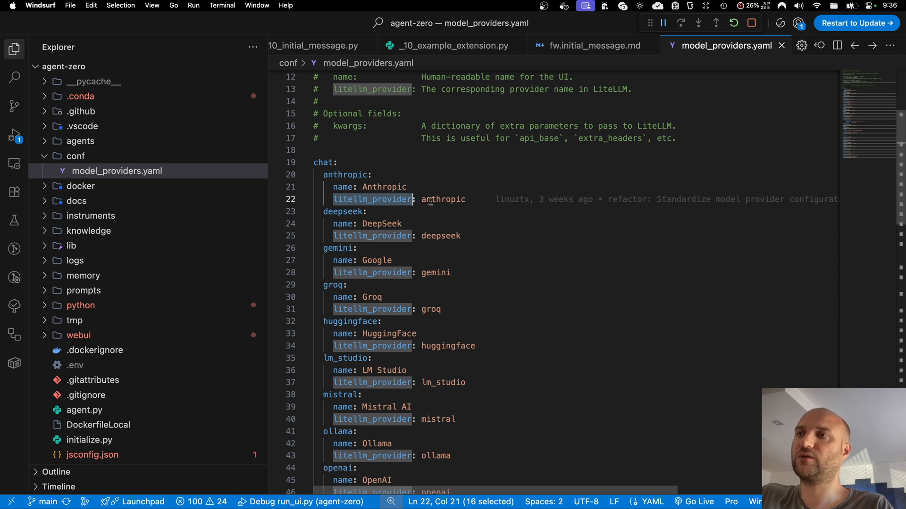
pyautogui.moveTo(328, 197)
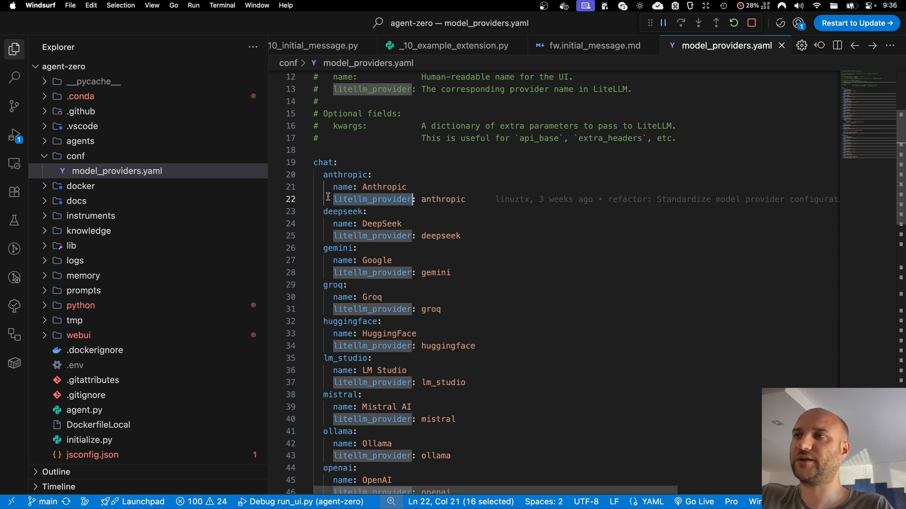
pyautogui.moveTo(415, 199)
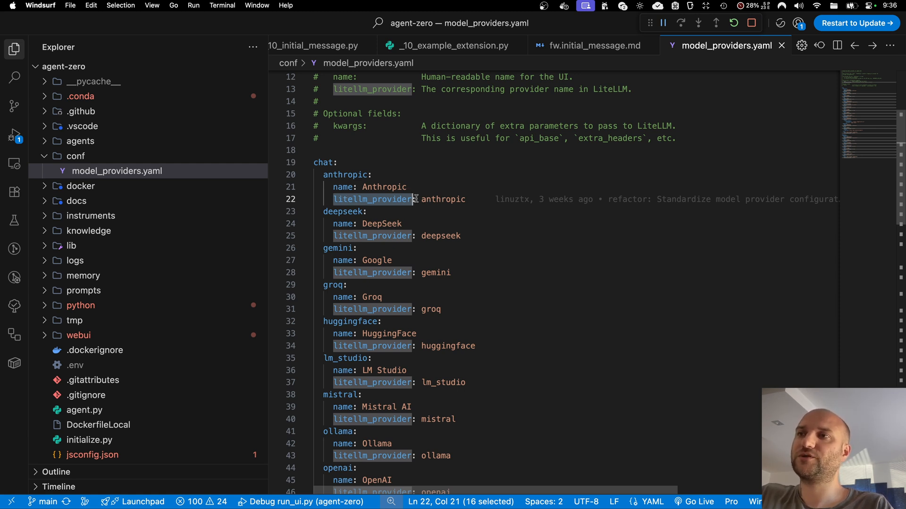
pyautogui.moveTo(397, 199)
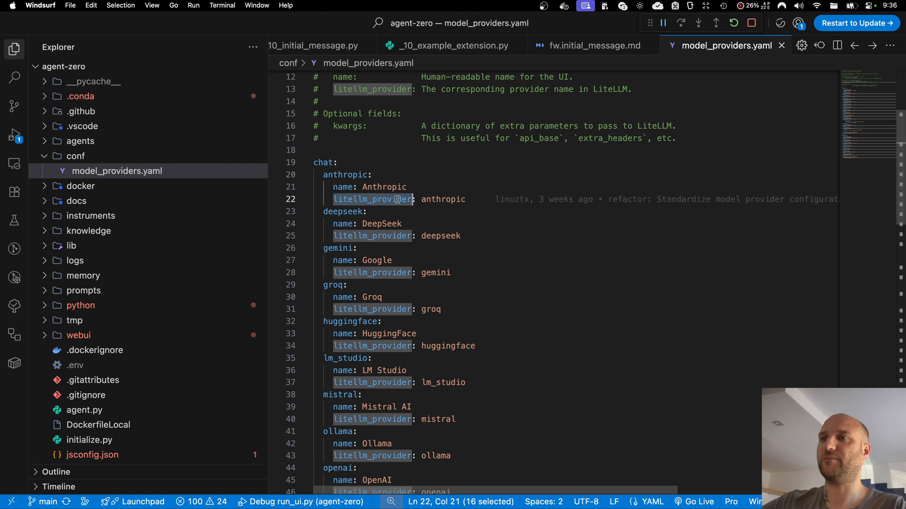
# Review the Venice entry's openai provider and kwargs, then the azure provider value
pyautogui.scroll(-3)
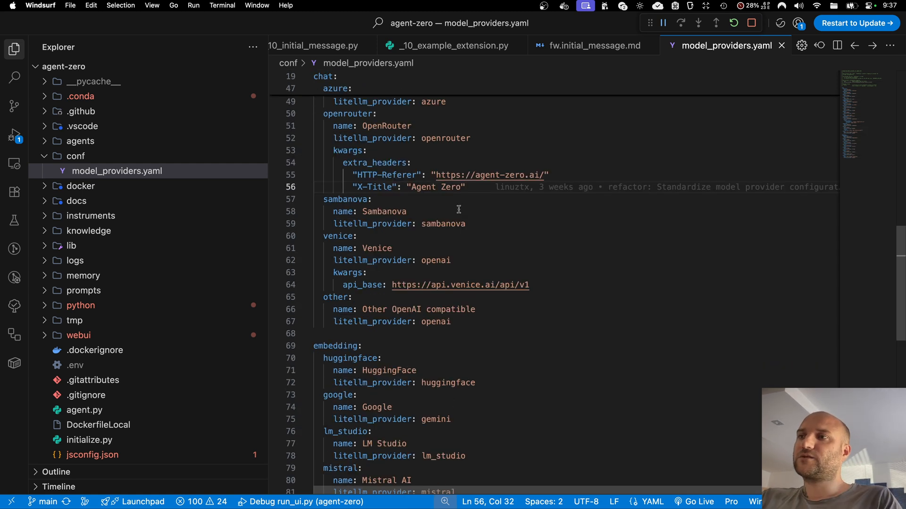
pyautogui.moveTo(382, 234)
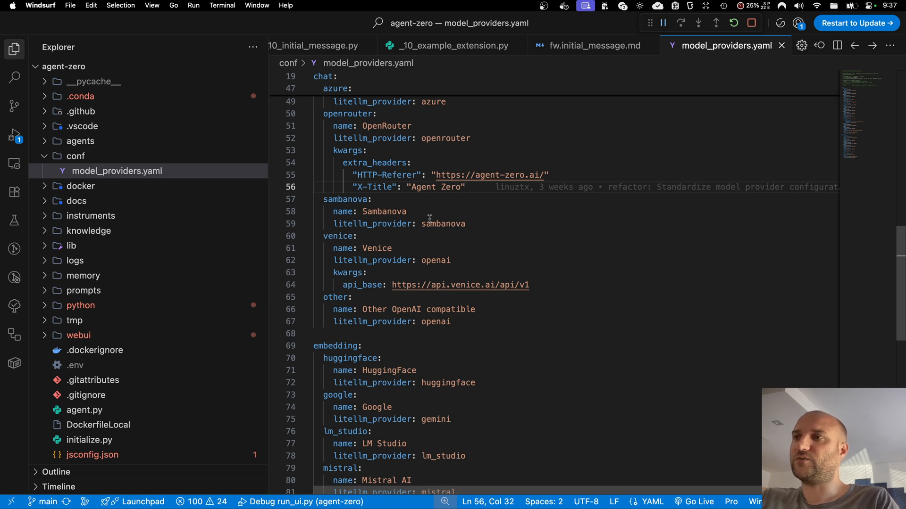
pyautogui.doubleClick(338, 236)
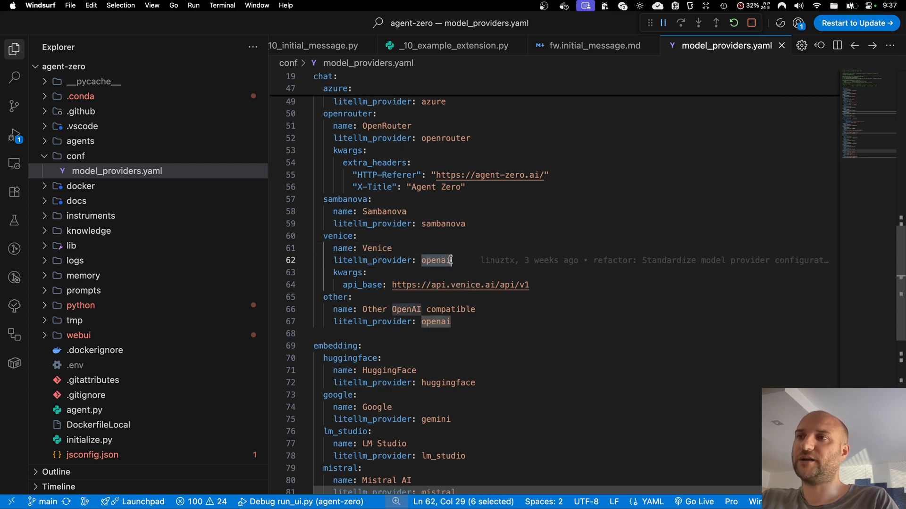
pyautogui.click(351, 271)
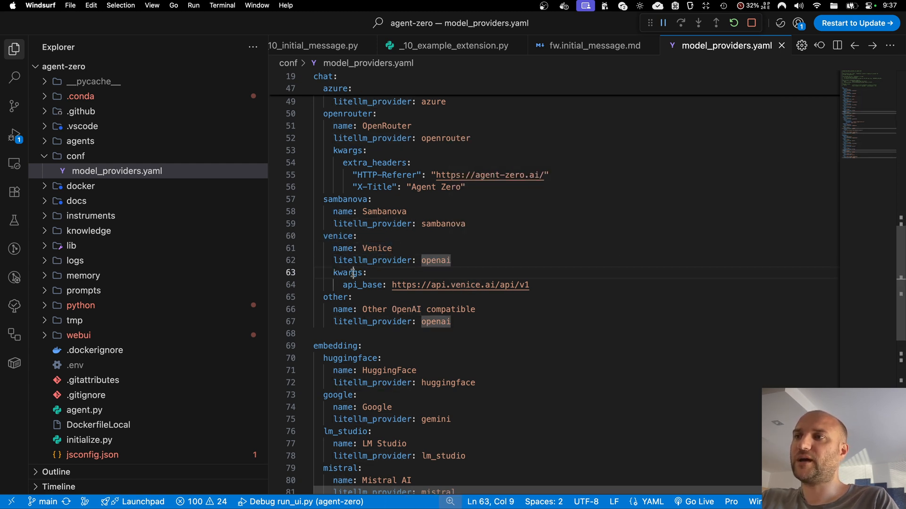
pyautogui.doubleClick(347, 272)
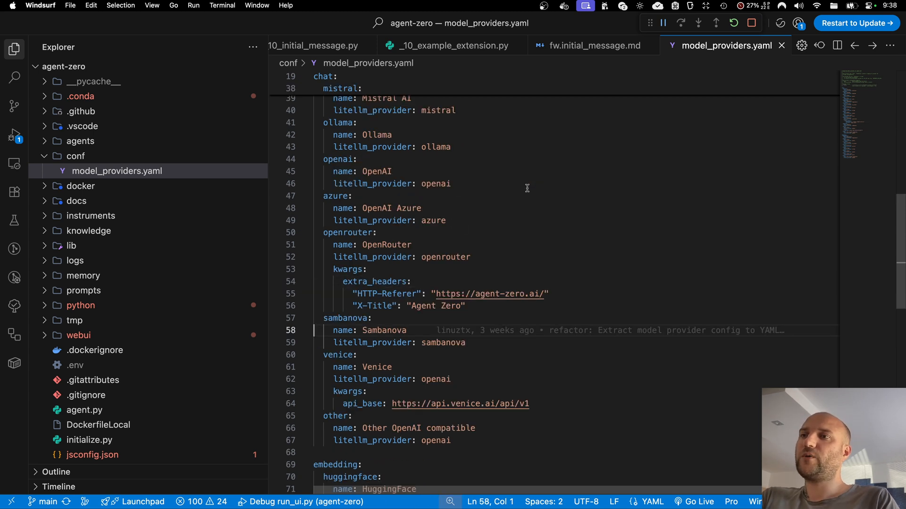
pyautogui.moveTo(443, 191)
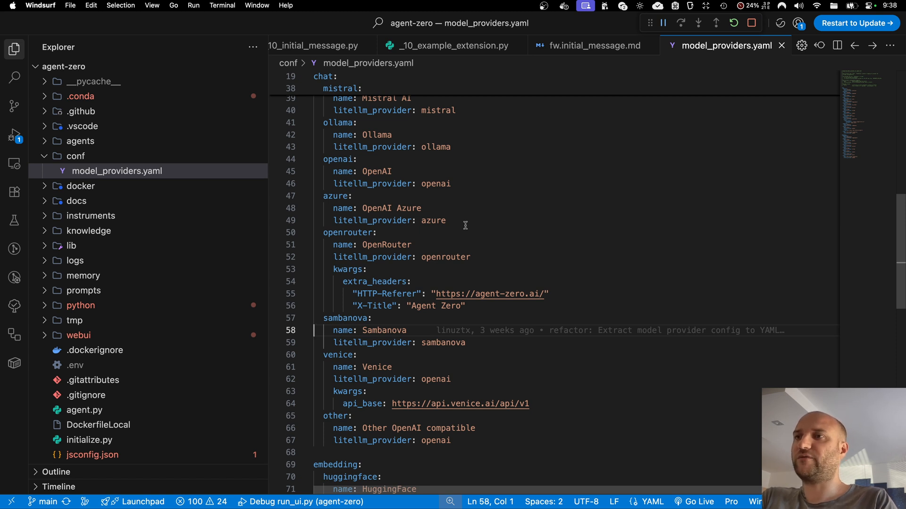
pyautogui.doubleClick(432, 220)
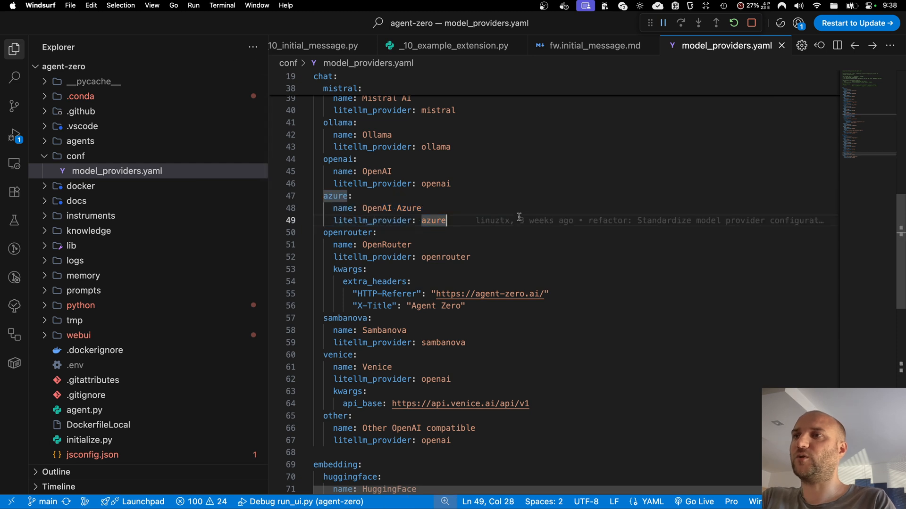
pyautogui.moveTo(426, 279)
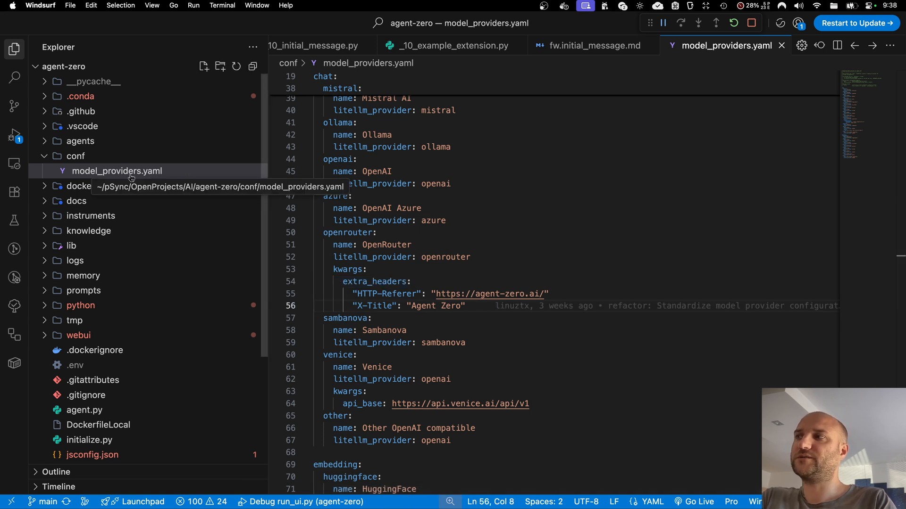
pyautogui.moveTo(604, 209)
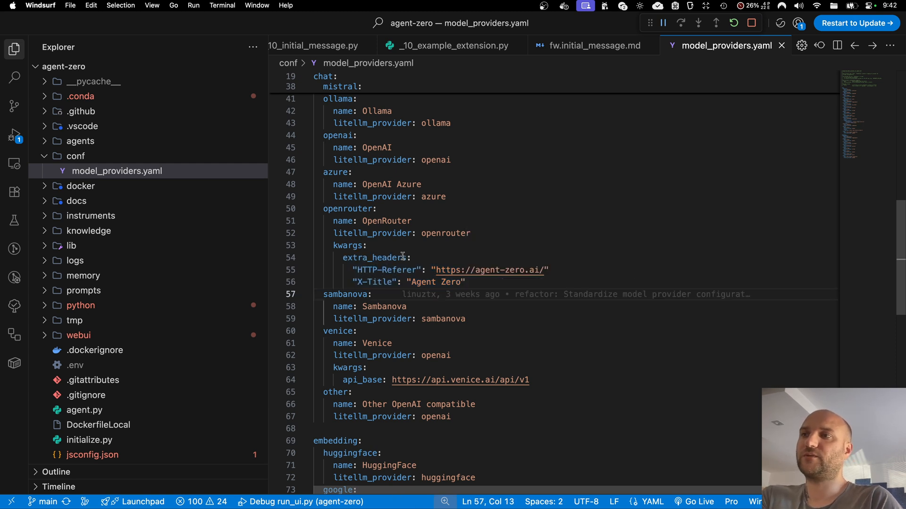
pyautogui.moveTo(392, 334)
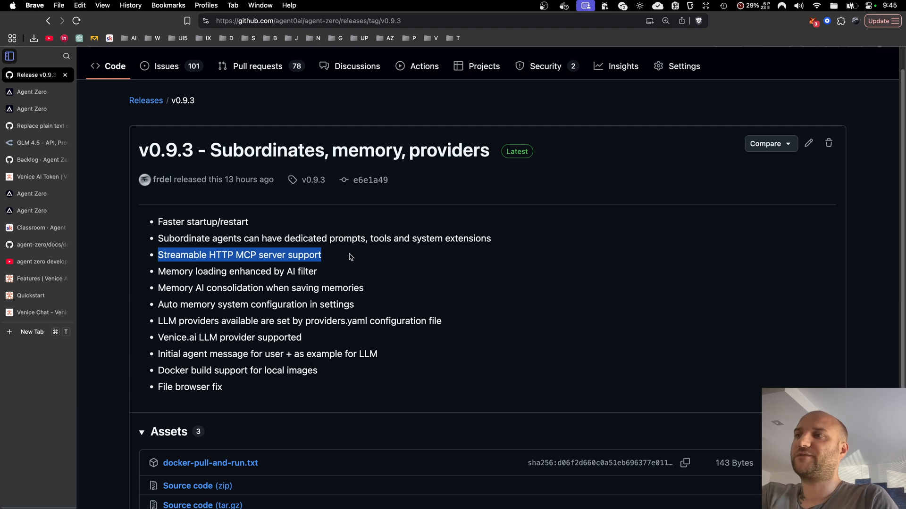
# Highlight the Streamable HTTP MCP and Faster startup/restart release notes
pyautogui.doubleClick(246, 255)
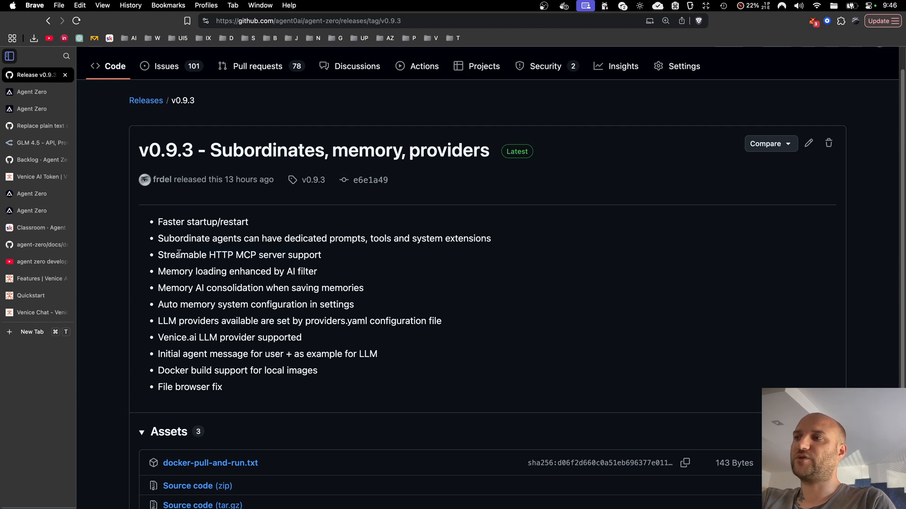
pyautogui.doubleClick(207, 254)
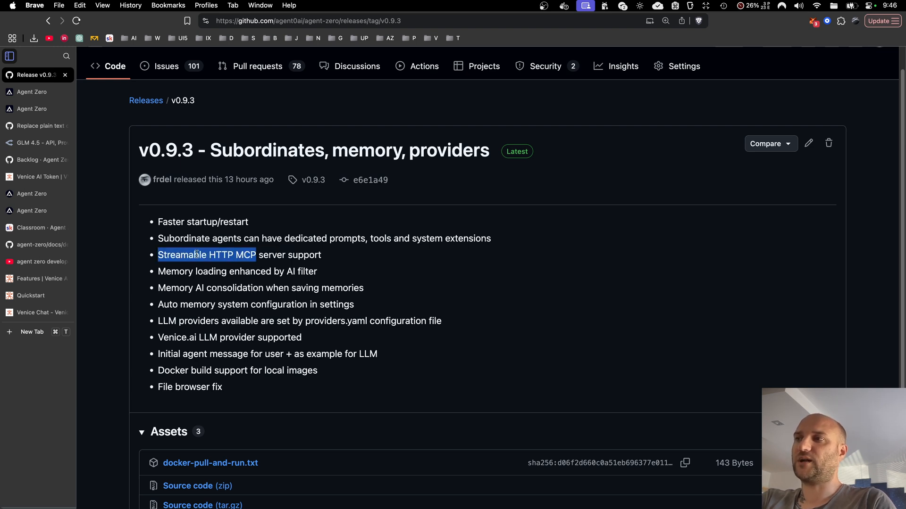
pyautogui.moveTo(332, 259)
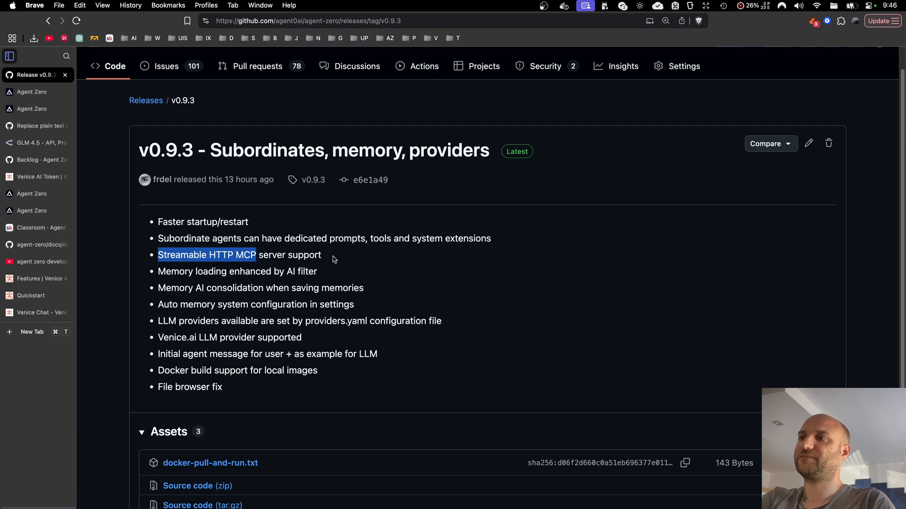
pyautogui.doubleClick(202, 222)
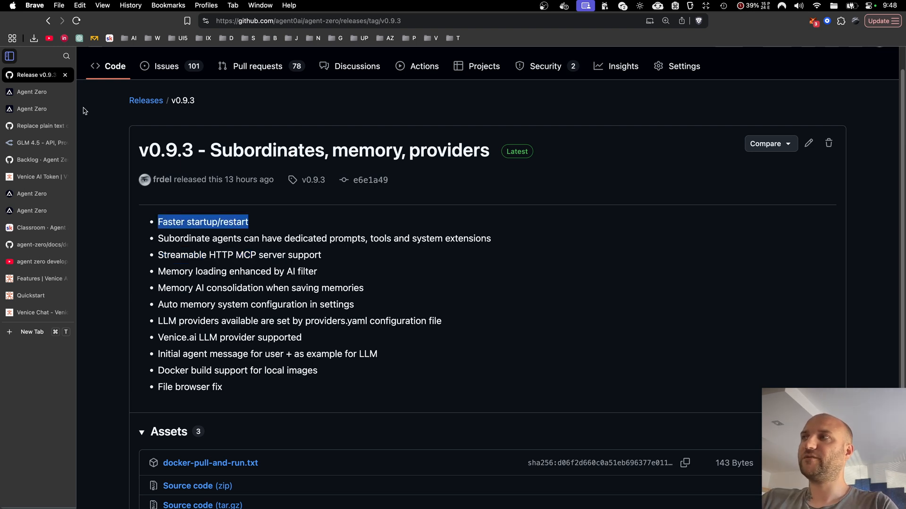
# Restart the Agent Zero framework from the sidebar until it reports success
pyautogui.click(32, 109)
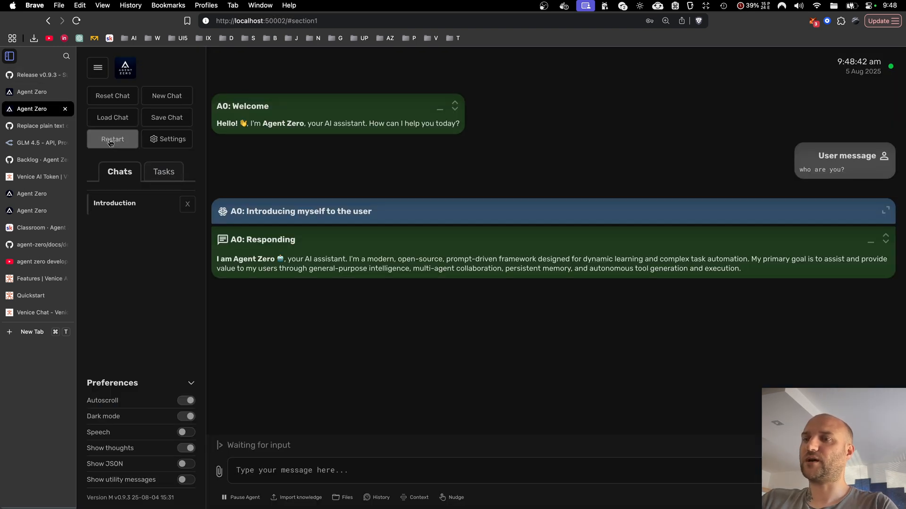
pyautogui.click(112, 138)
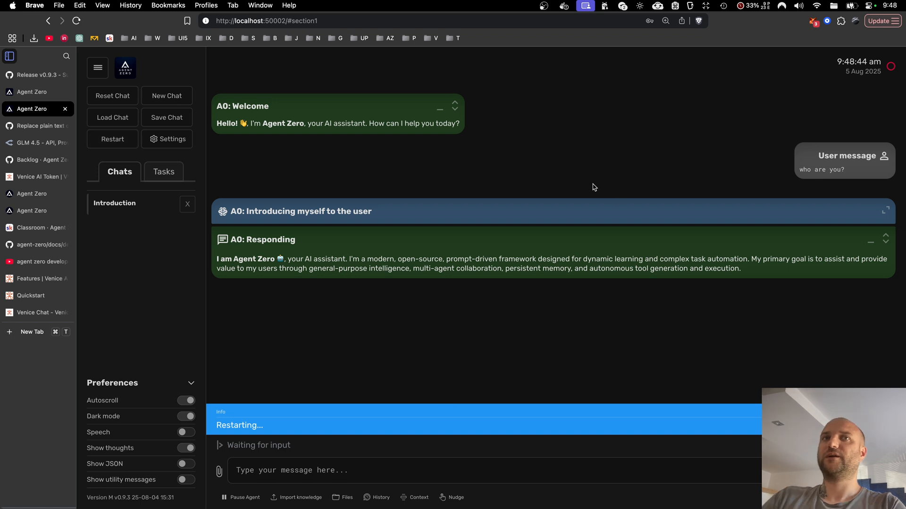
pyautogui.moveTo(373, 215)
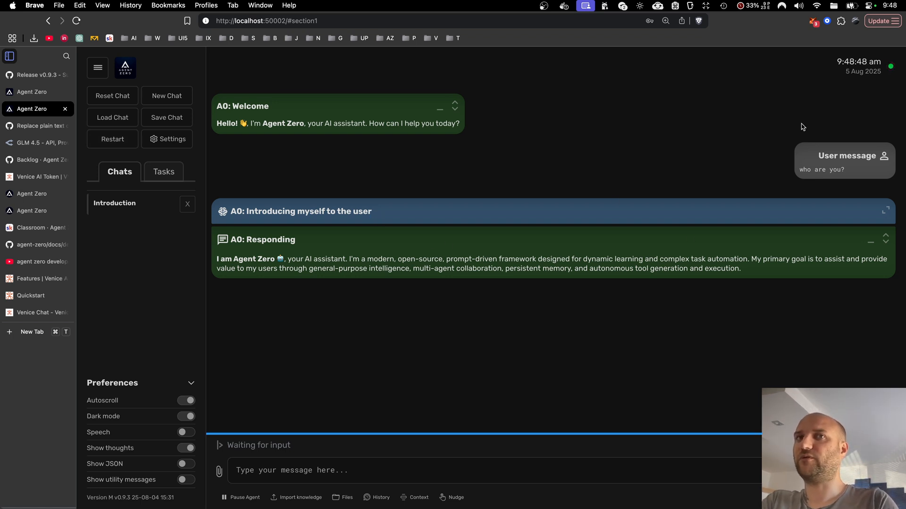
pyautogui.click(113, 138)
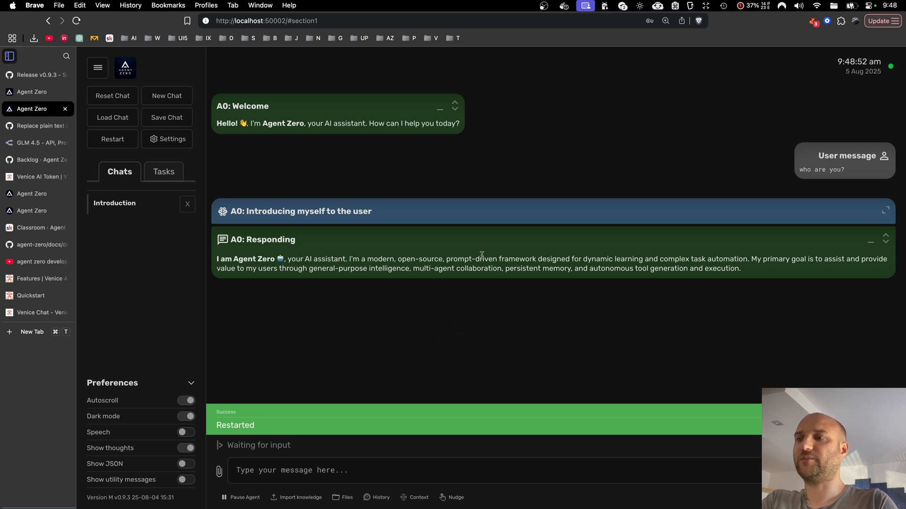
pyautogui.click(113, 139)
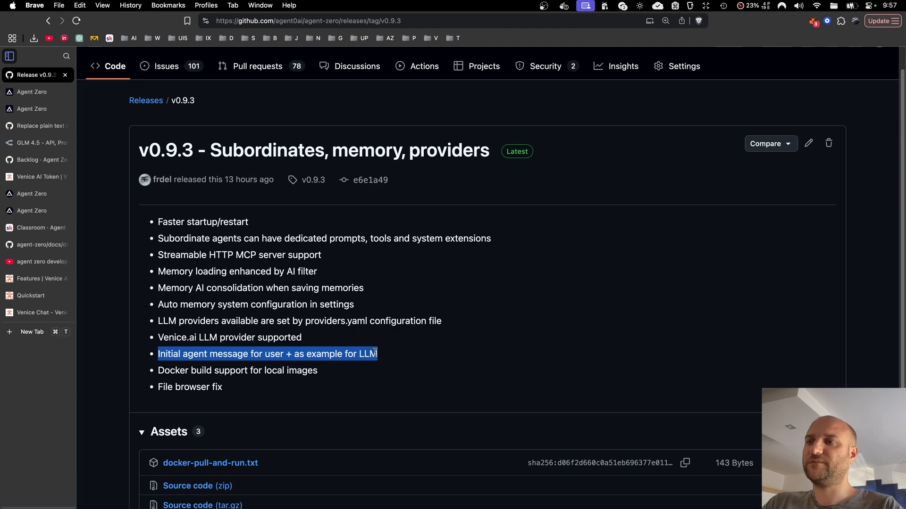
# View the History dialog showing the greeting stored as the agent's first JSON response
pyautogui.click(32, 109)
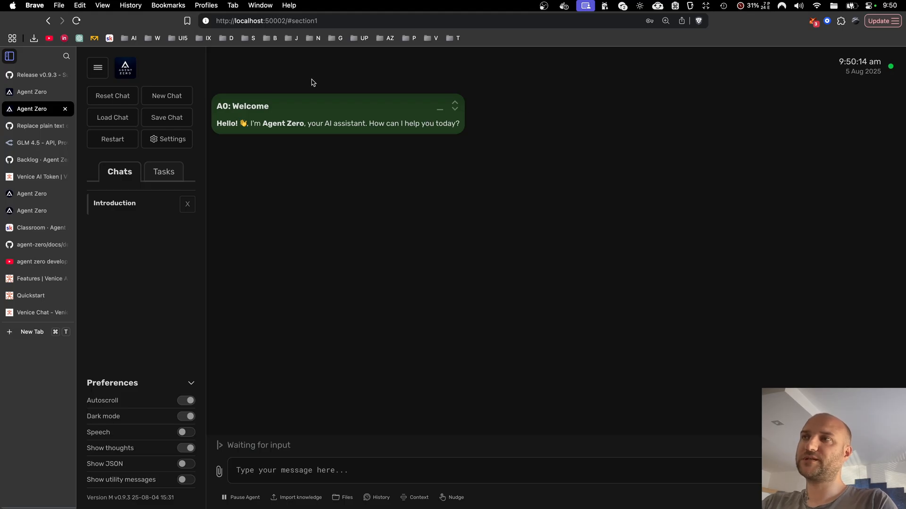
pyautogui.moveTo(462, 94)
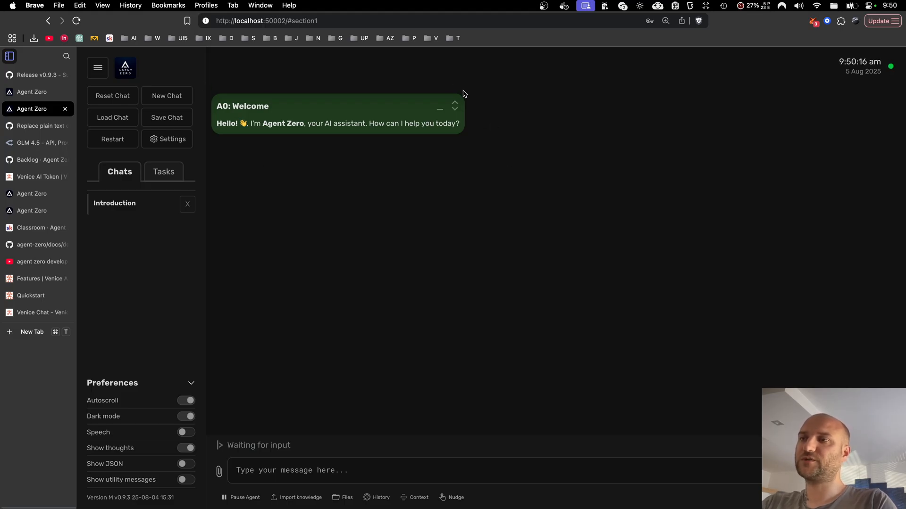
pyautogui.moveTo(369, 164)
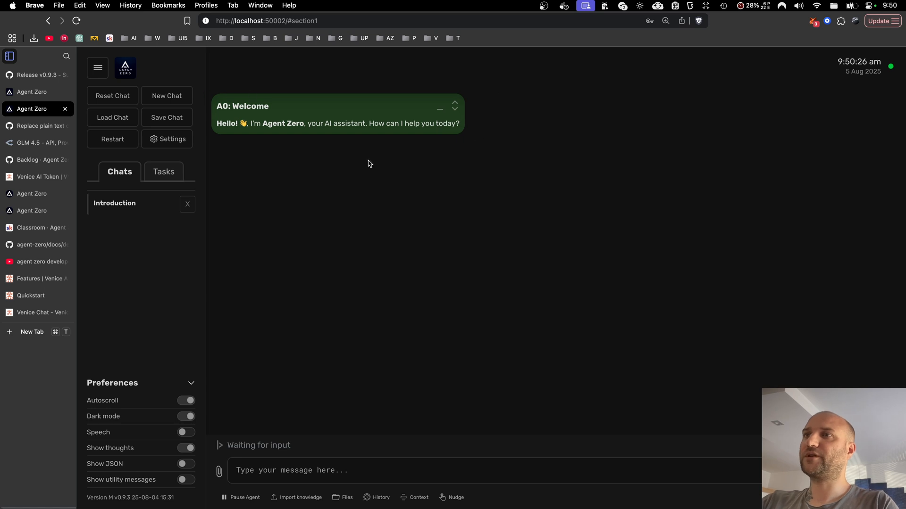
pyautogui.click(376, 497)
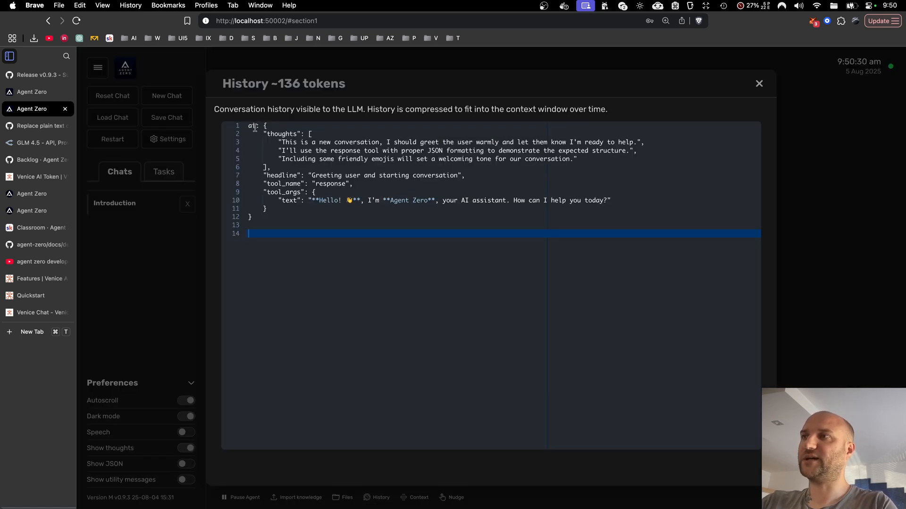
pyautogui.click(290, 217)
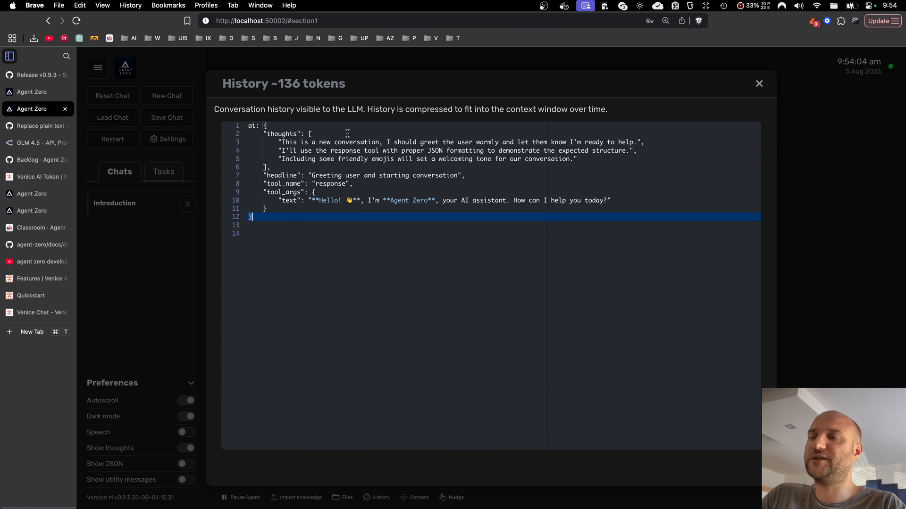
pyautogui.moveTo(271, 200)
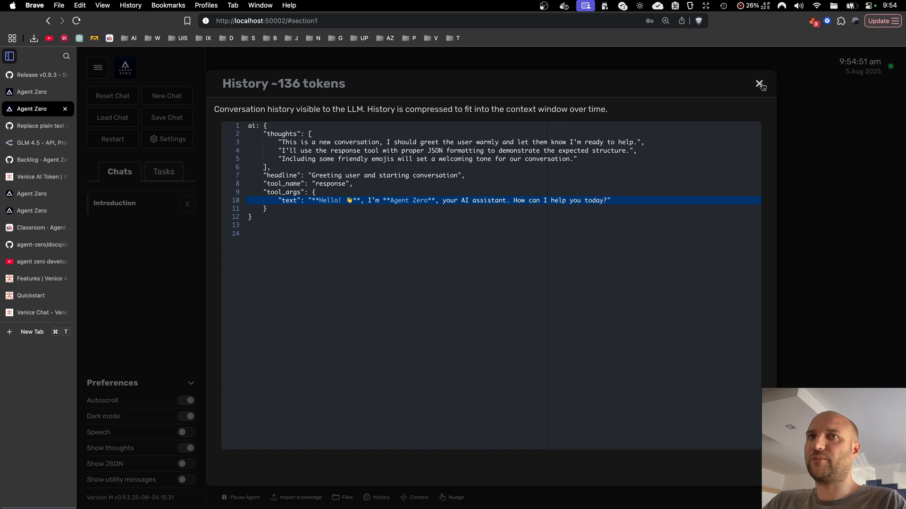
# Send 'what's the time?' and inspect the greeting, question and time reply in History
pyautogui.click(758, 84)
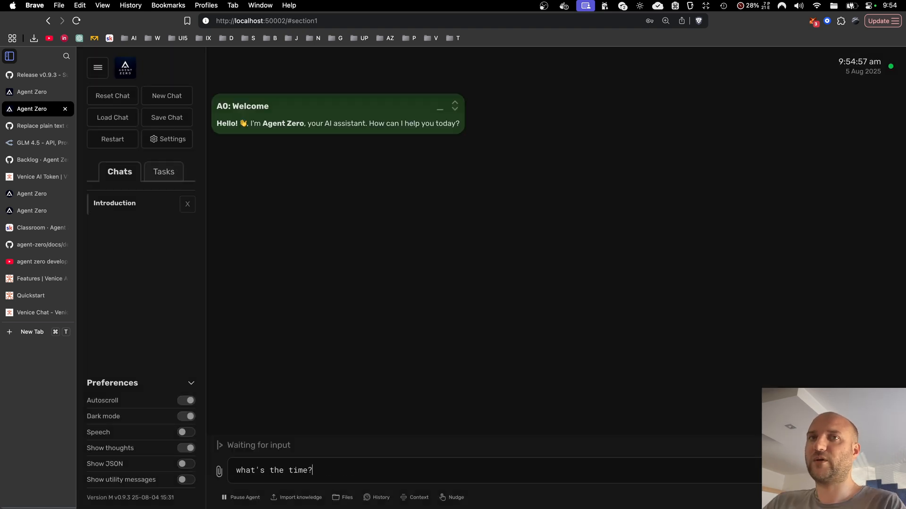
pyautogui.press('Return')
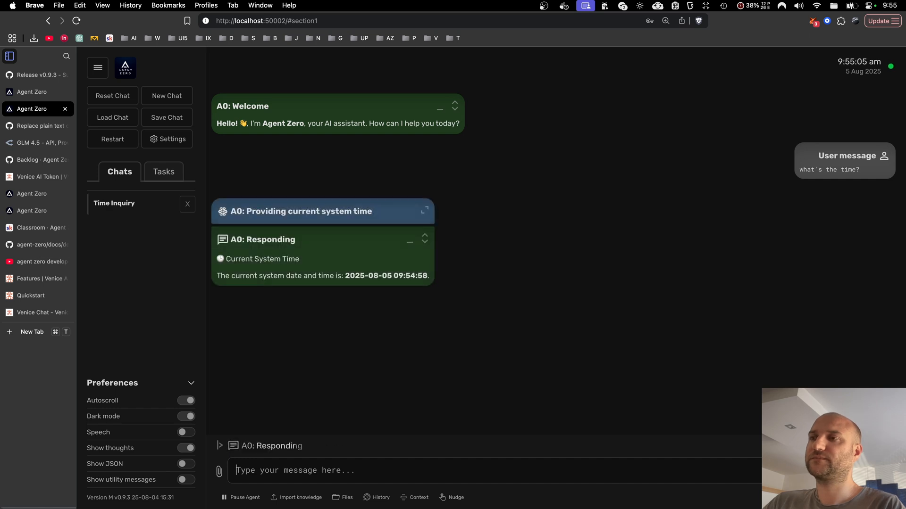
pyautogui.click(376, 497)
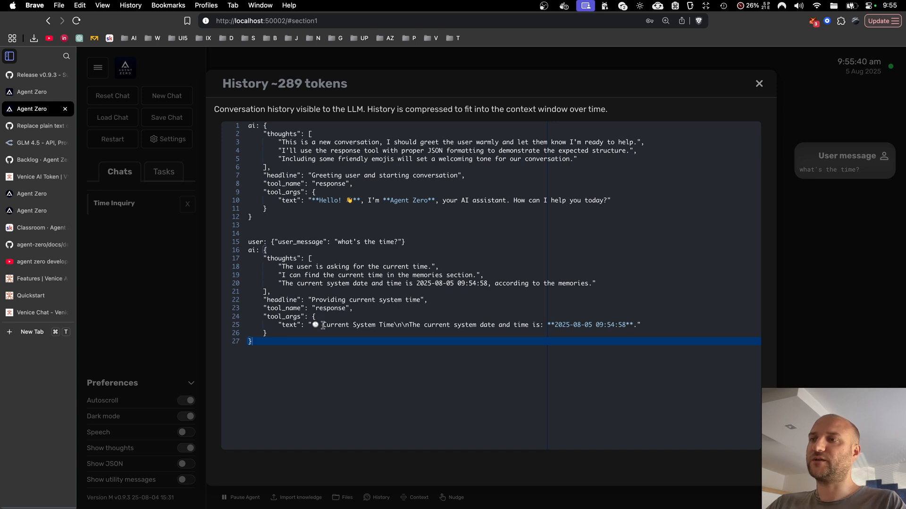
pyautogui.click(317, 200)
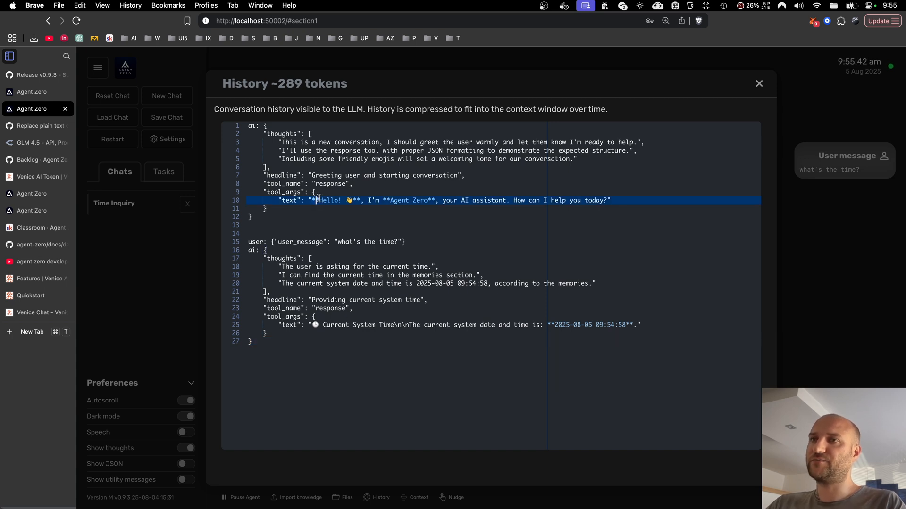
pyautogui.click(318, 324)
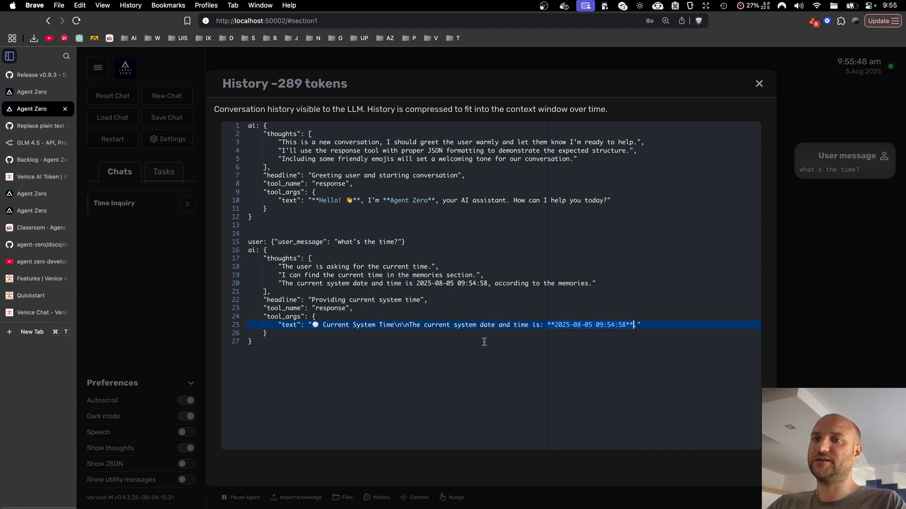
pyautogui.moveTo(682, 323)
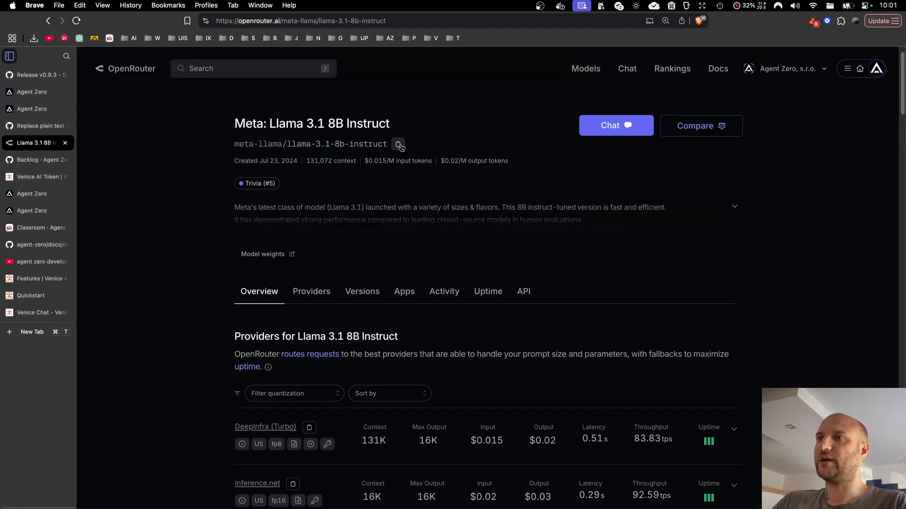
# Set the chat model to OpenRouter's meta-llama/llama-3.1-8b-instruct and save the settings
pyautogui.click(398, 144)
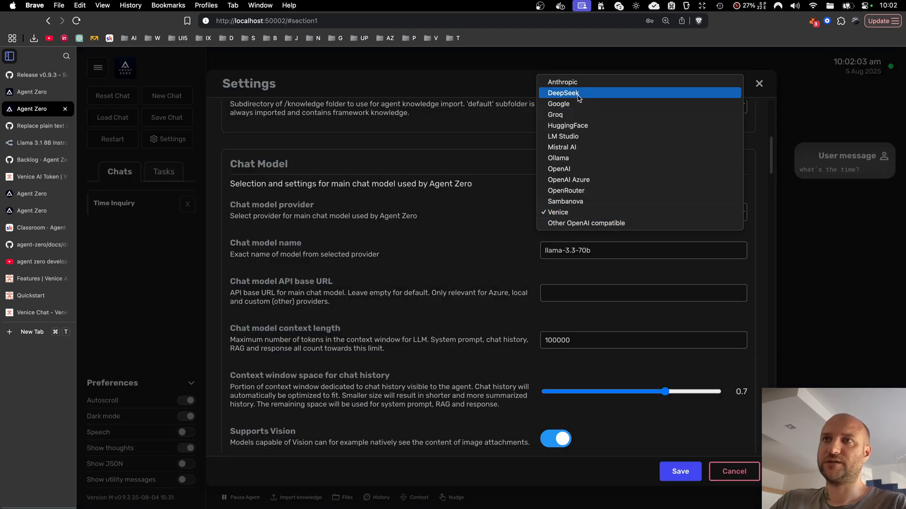
pyautogui.moveTo(575, 169)
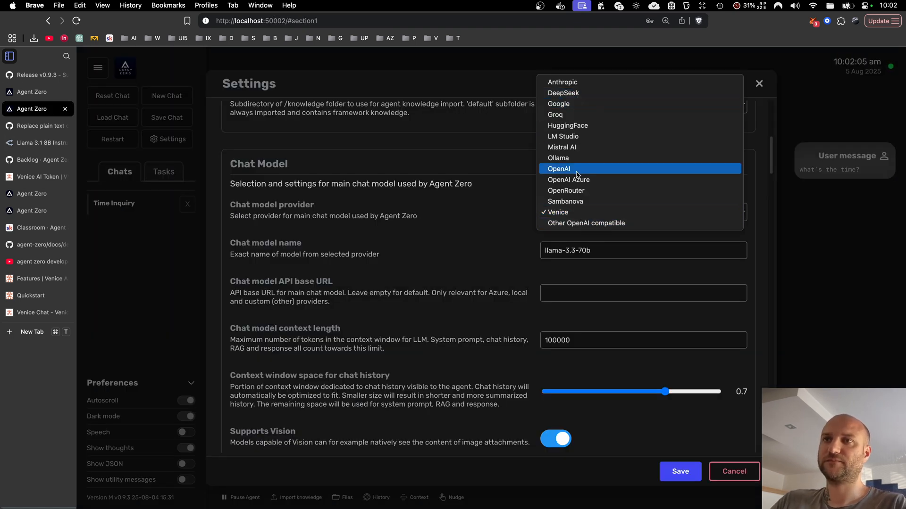
pyautogui.click(566, 191)
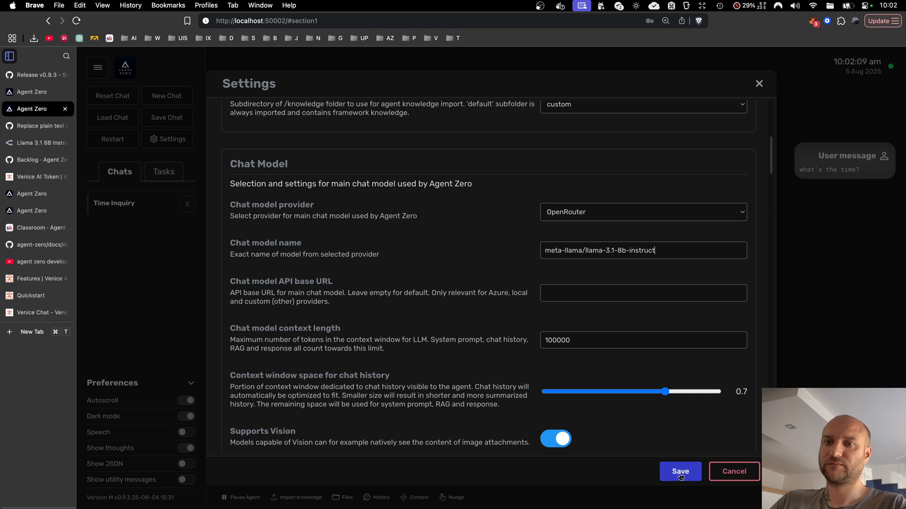
pyautogui.click(680, 471)
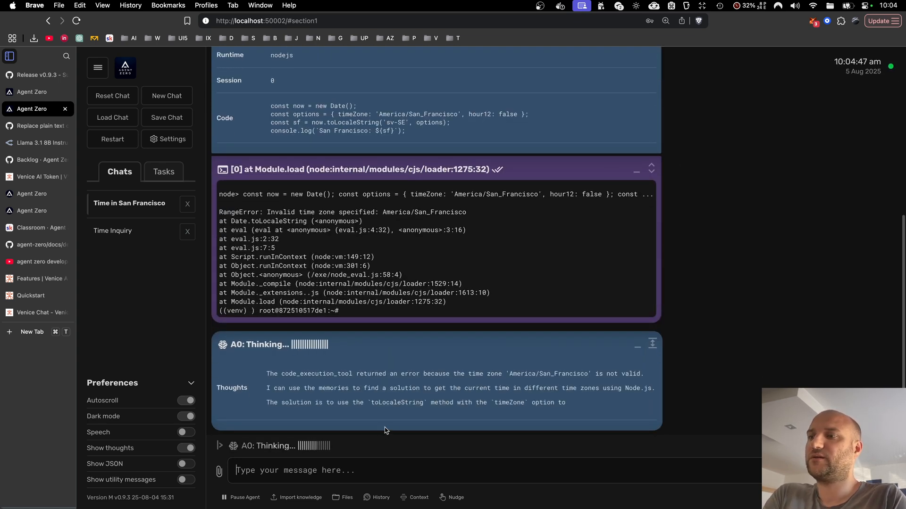
pyautogui.click(377, 497)
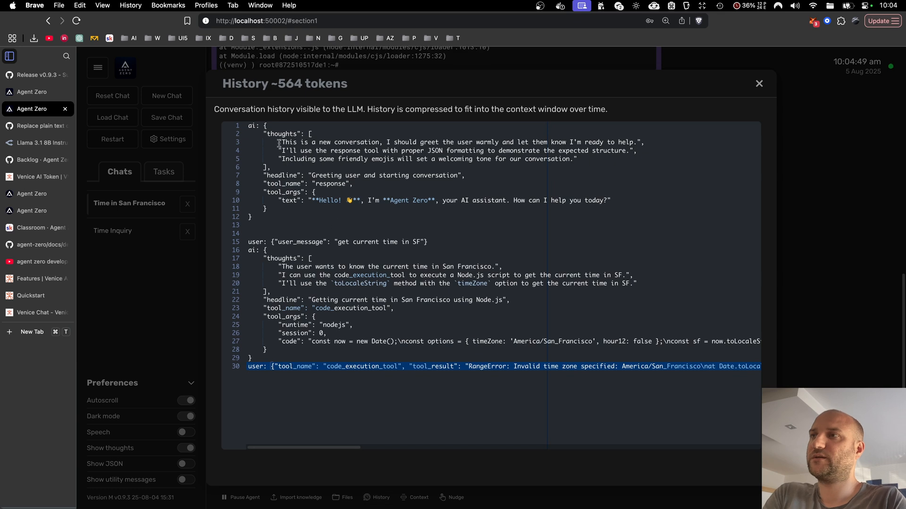
pyautogui.click(759, 83)
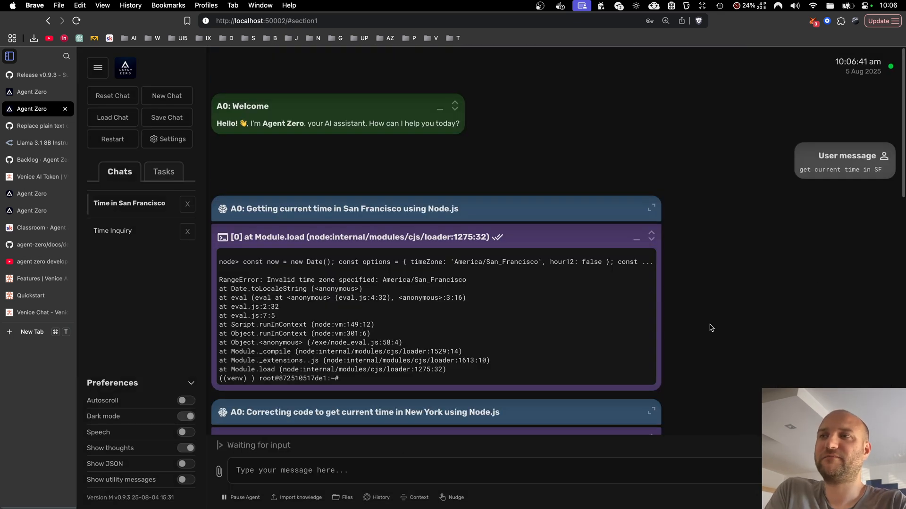
pyautogui.scroll(-3)
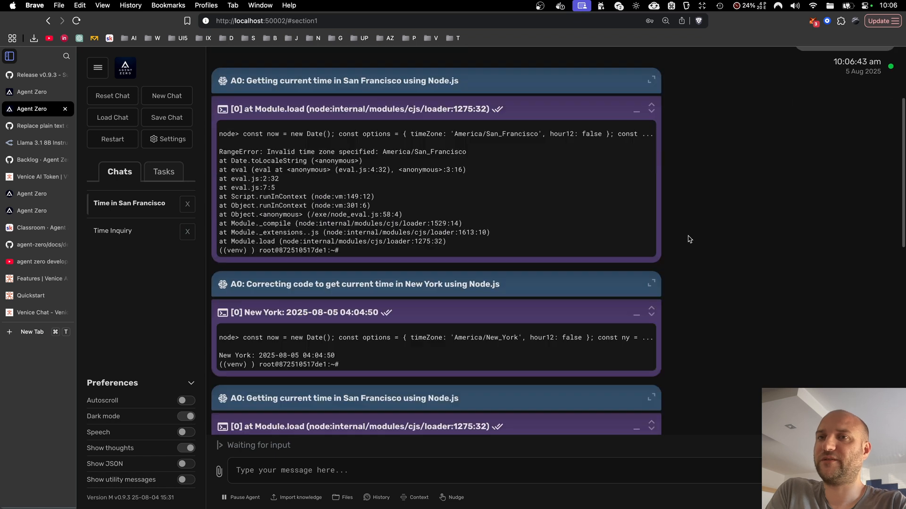
pyautogui.scroll(-3)
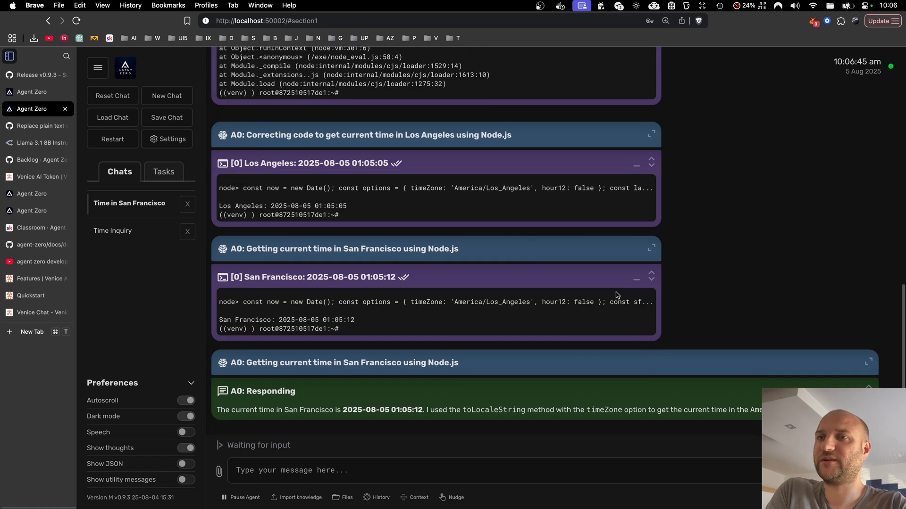
pyautogui.moveTo(280, 316)
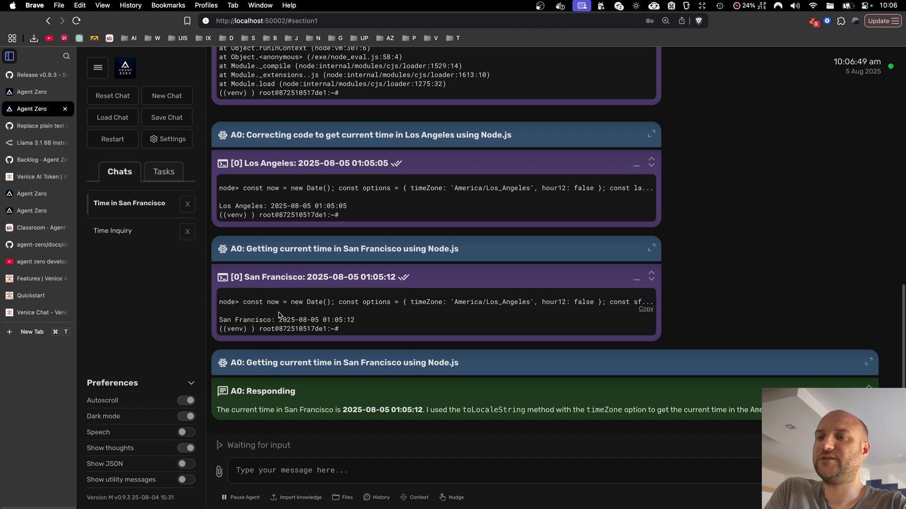
pyautogui.moveTo(583, 406)
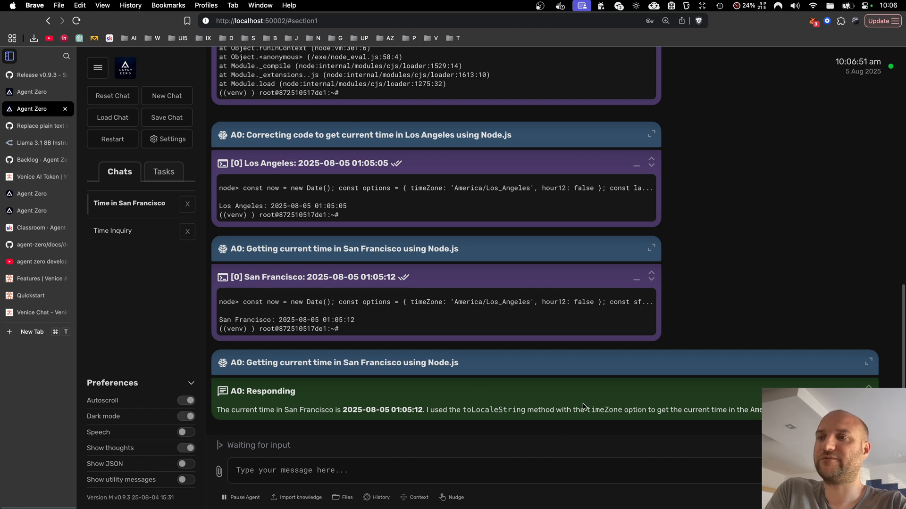
pyautogui.click(32, 75)
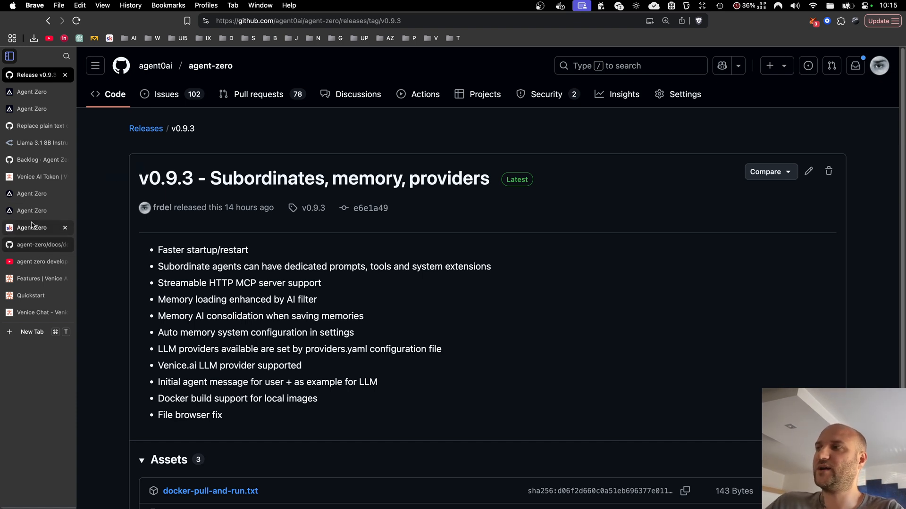
# Switch to the Agent Zero Skool community page with the pinned v0.9.3 announcement
pyautogui.click(32, 228)
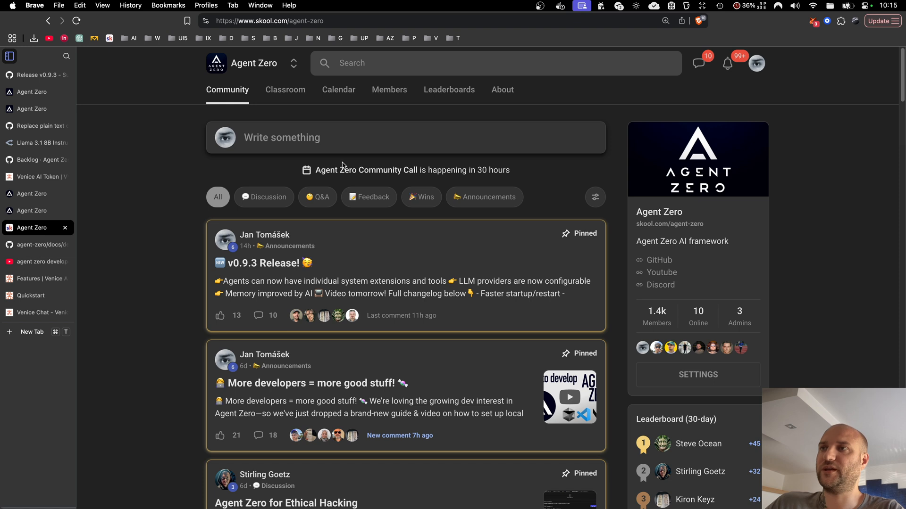
pyautogui.moveTo(420, 168)
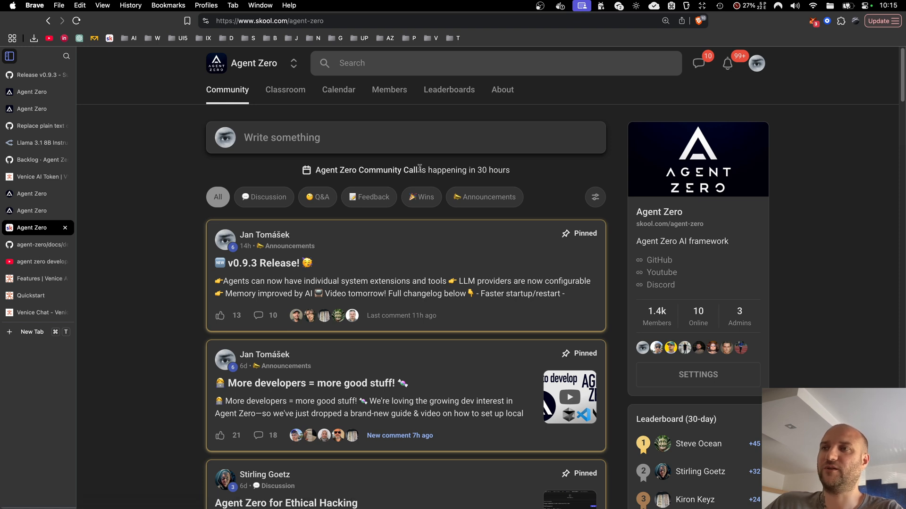